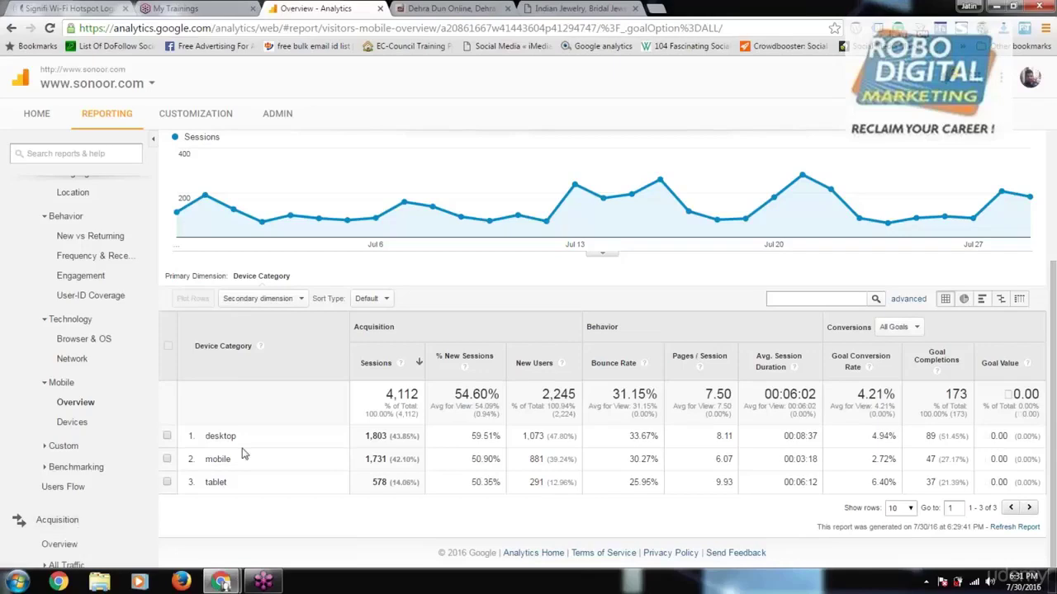
{"action": "mouse_move", "coordinate": [246, 528]}
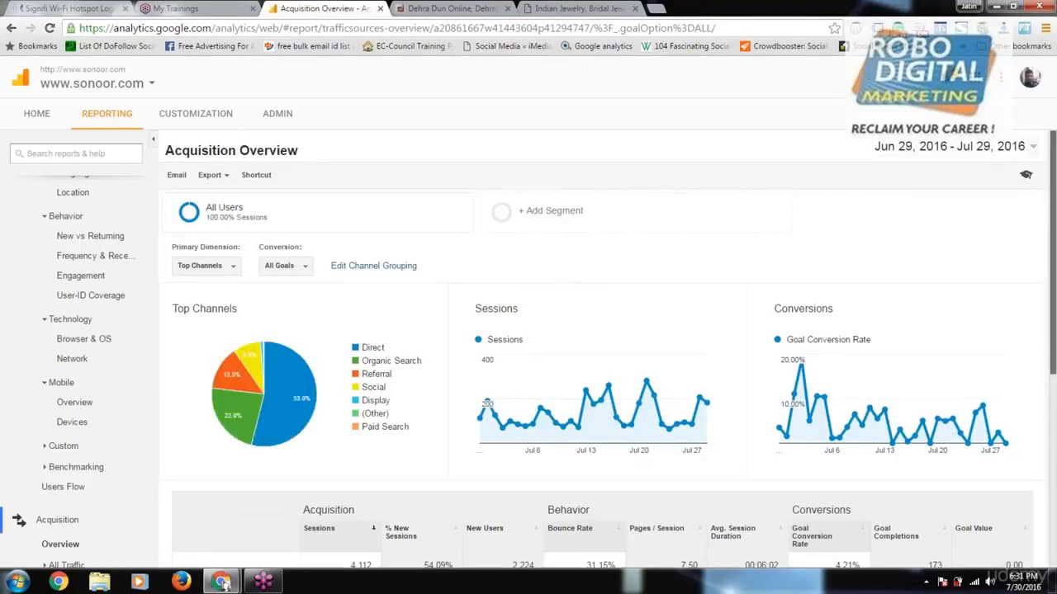
{"action": "scroll", "scroll_direction": "down", "scroll_amount": 3}
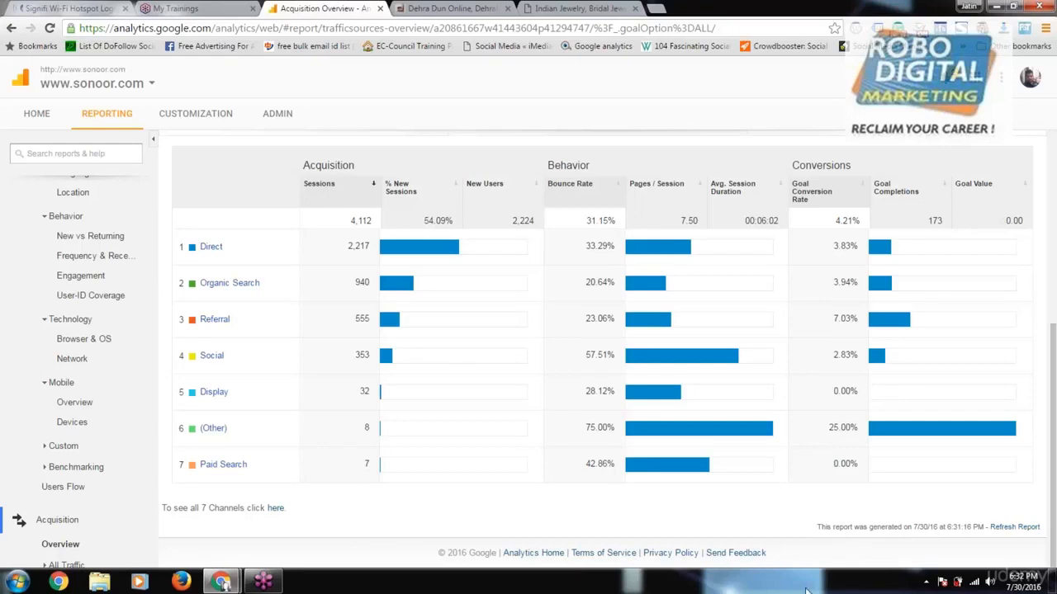
{"action": "mouse_move", "coordinate": [750, 416]}
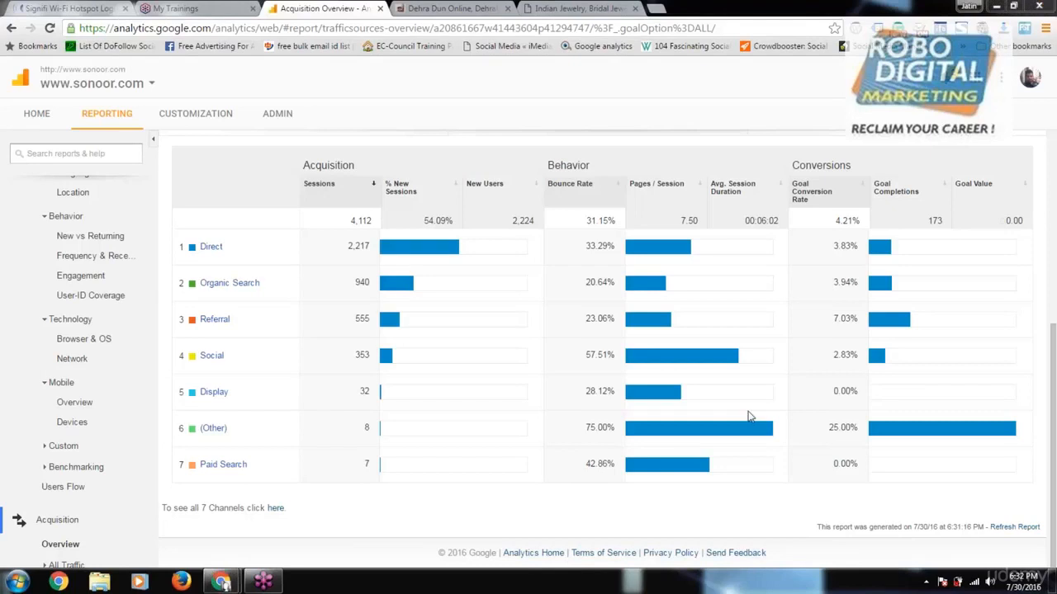
{"action": "mouse_move", "coordinate": [541, 312]}
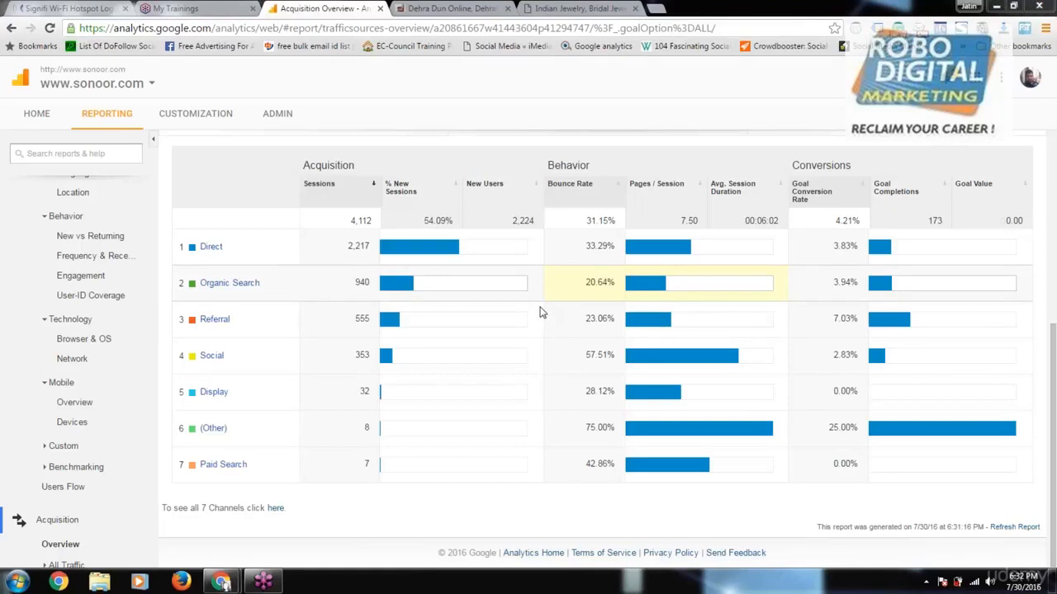
{"action": "mouse_move", "coordinate": [928, 317]}
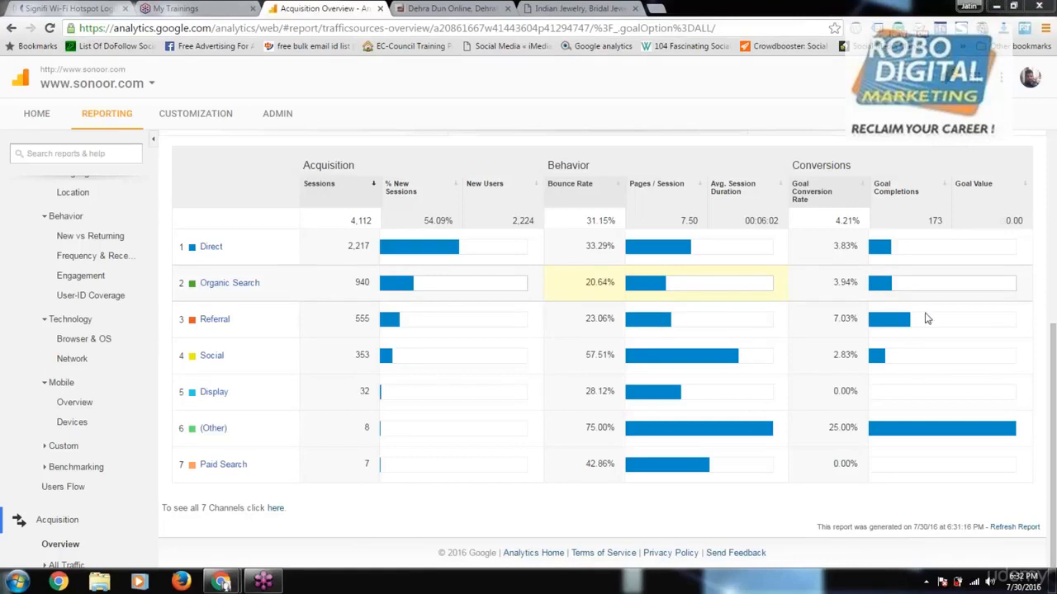
{"action": "mouse_move", "coordinate": [547, 317]}
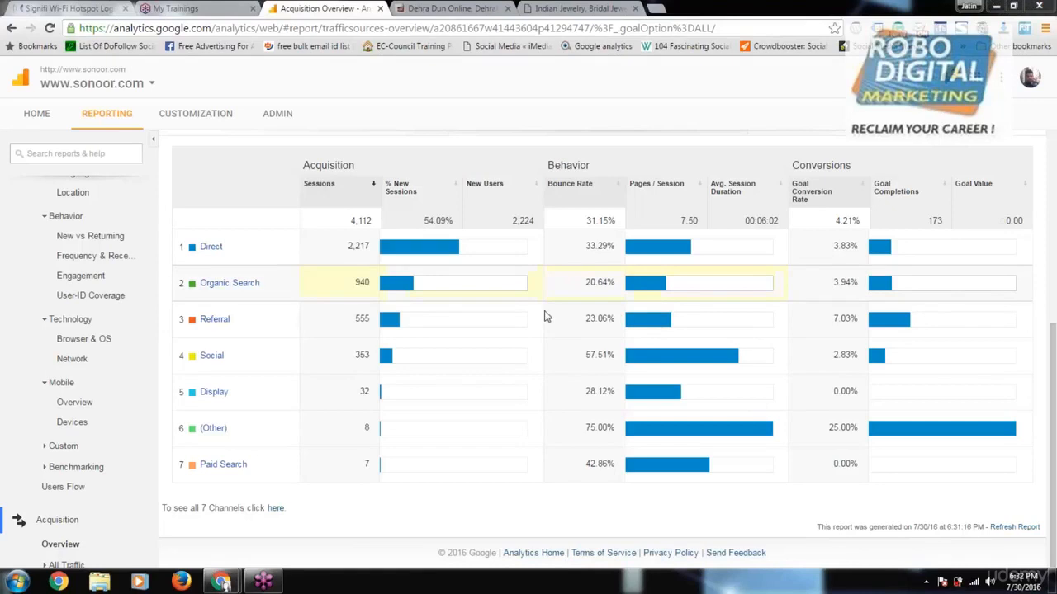
{"action": "mouse_move", "coordinate": [631, 473]}
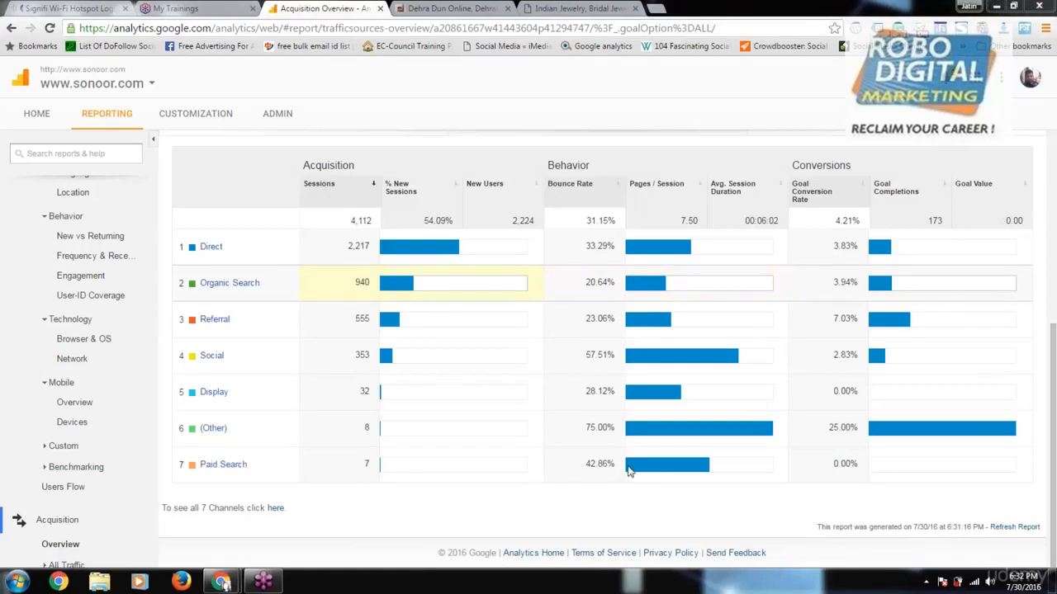
{"action": "mouse_move", "coordinate": [624, 525]}
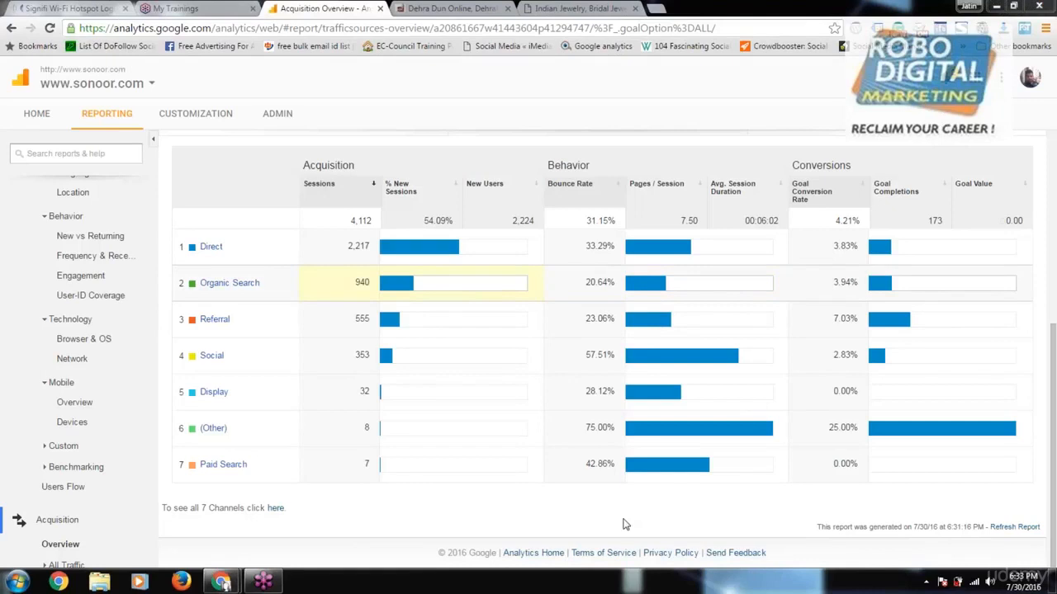
{"action": "mouse_move", "coordinate": [366, 496]}
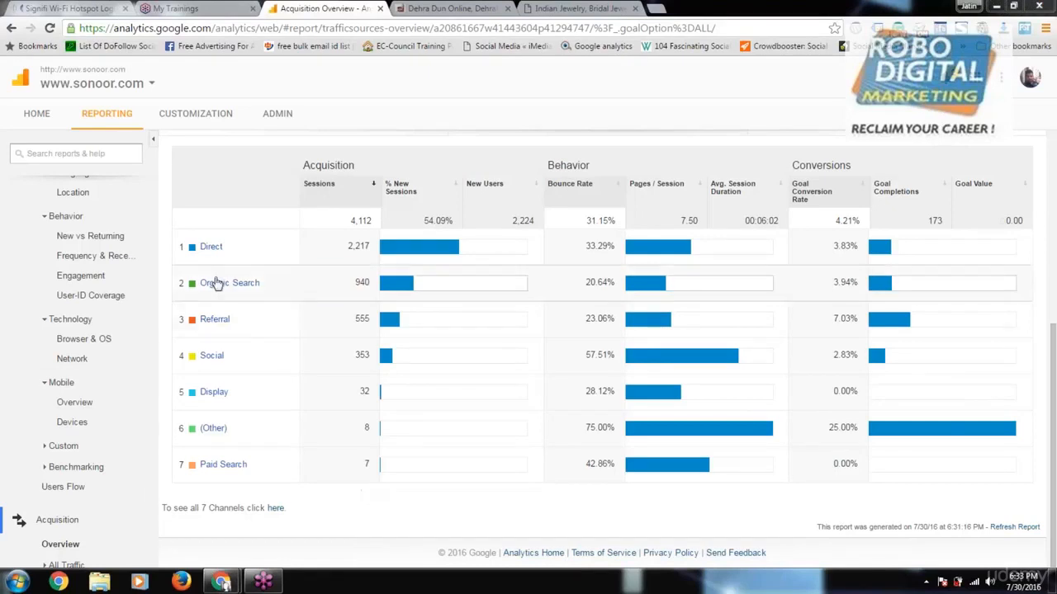
Step: Review Organic Search's keyword breakdown (940 sessions, 851 not provided), then head to AdWords
{"action": "left_click", "coordinate": [228, 284]}
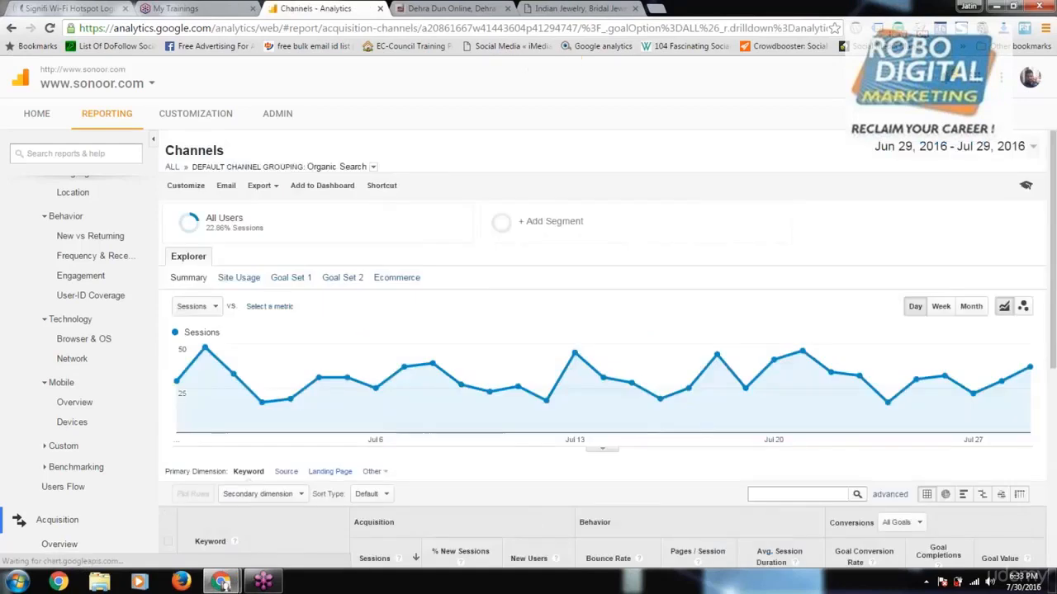
{"action": "scroll", "scroll_direction": "down", "scroll_amount": 3}
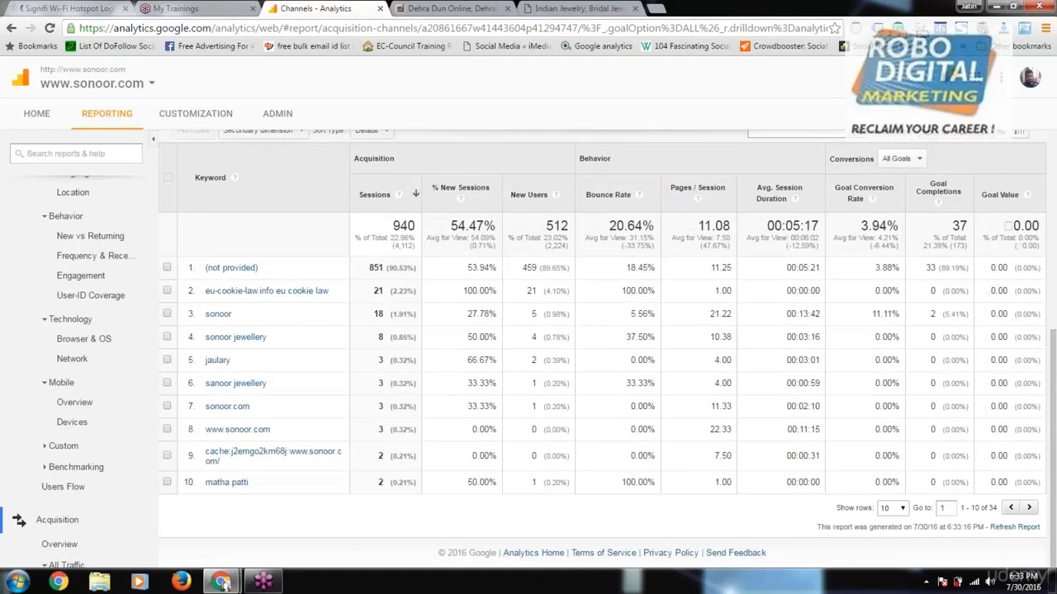
{"action": "mouse_move", "coordinate": [165, 375]}
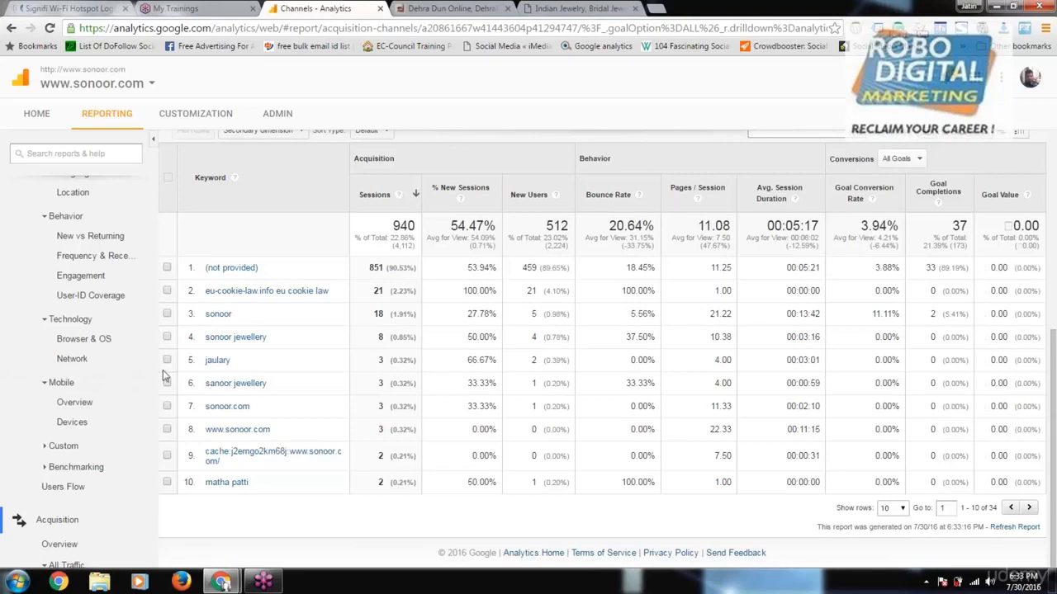
{"action": "scroll", "scroll_direction": "down", "scroll_amount": 3}
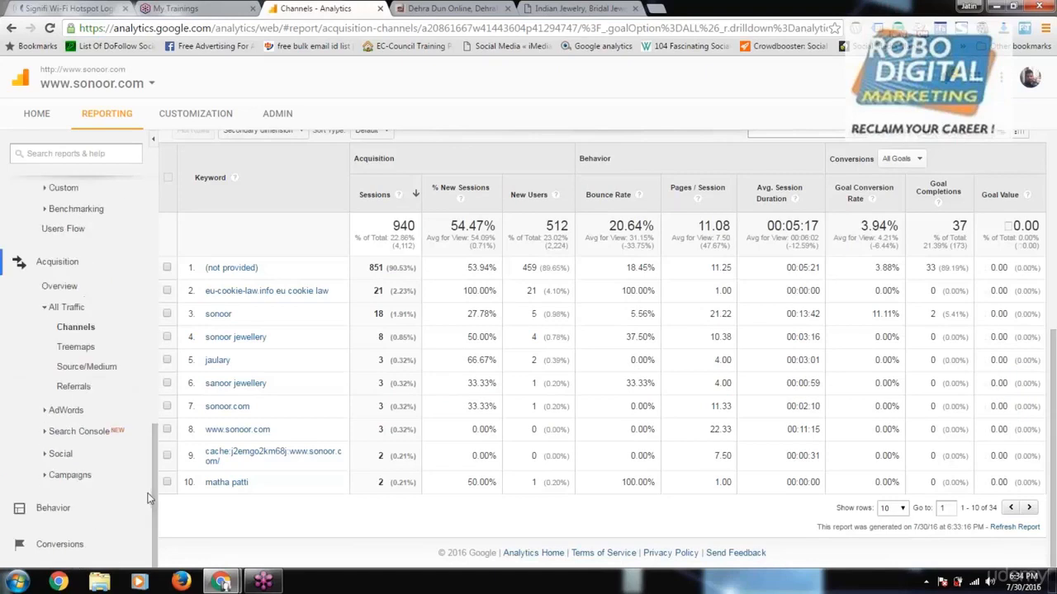
{"action": "mouse_move", "coordinate": [57, 426]}
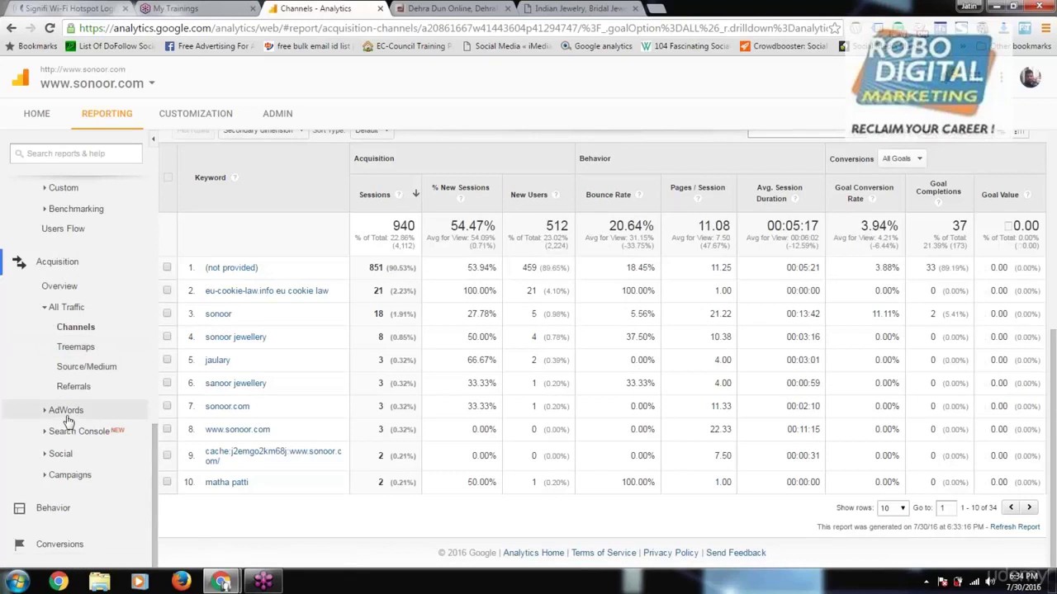
{"action": "left_click", "coordinate": [66, 410]}
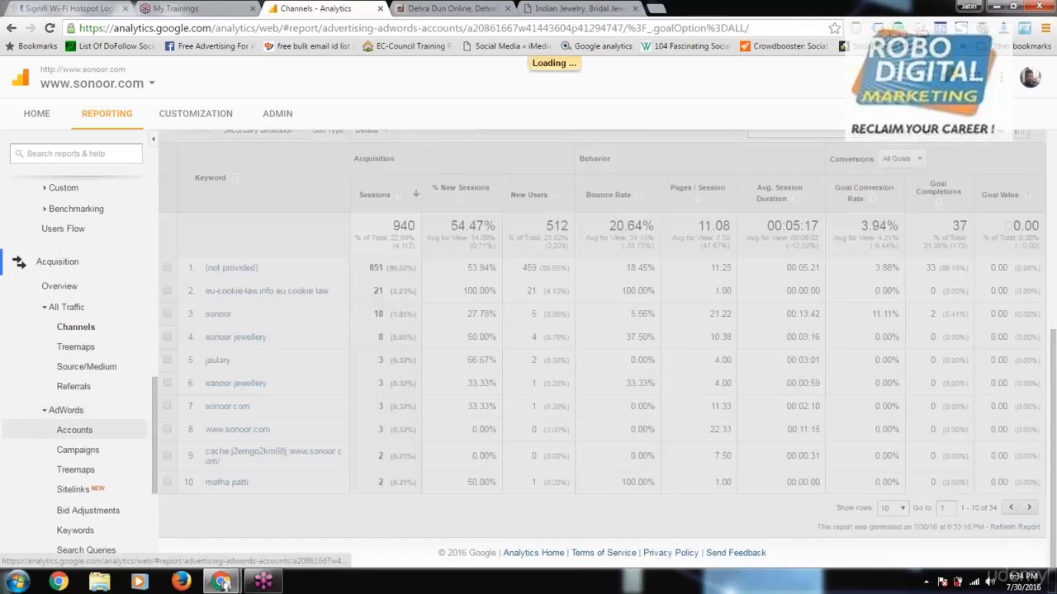
Step: Load the AdWords Accounts report and begin changing its date range
{"action": "left_click", "coordinate": [74, 430]}
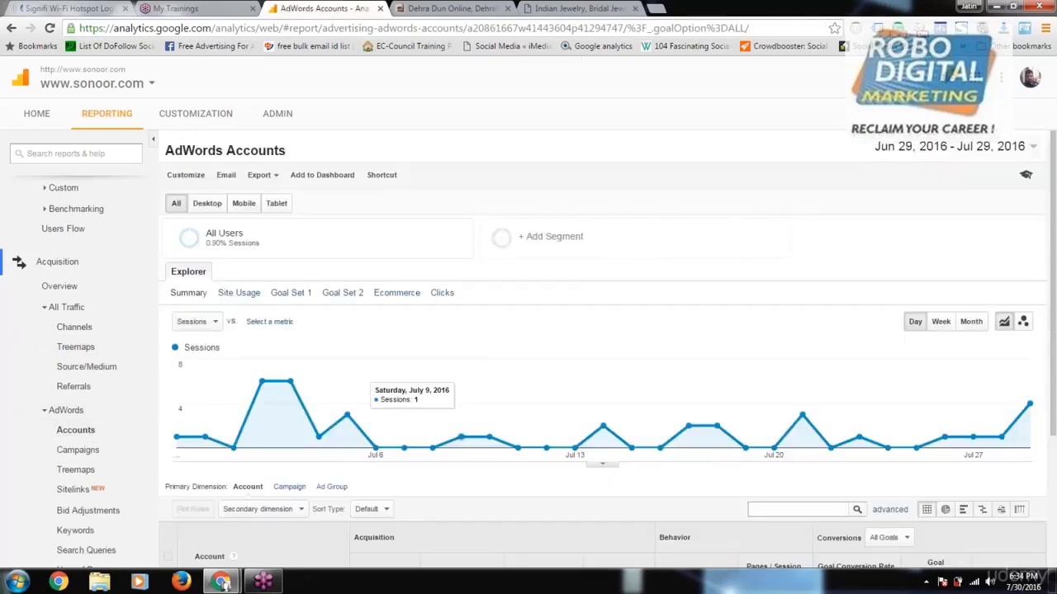
{"action": "scroll", "scroll_direction": "down", "scroll_amount": 3}
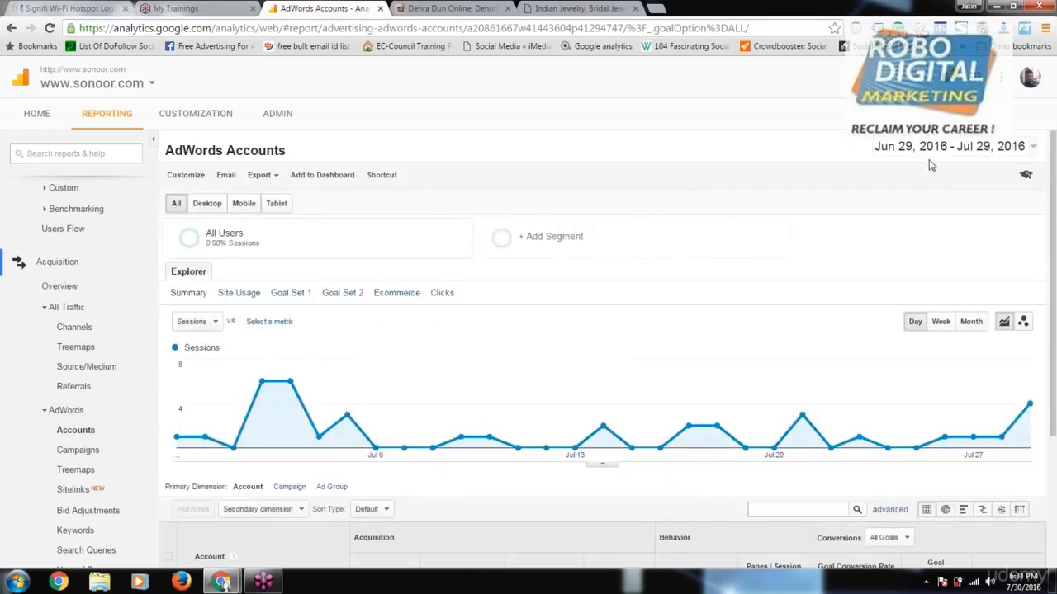
{"action": "left_click", "coordinate": [949, 145]}
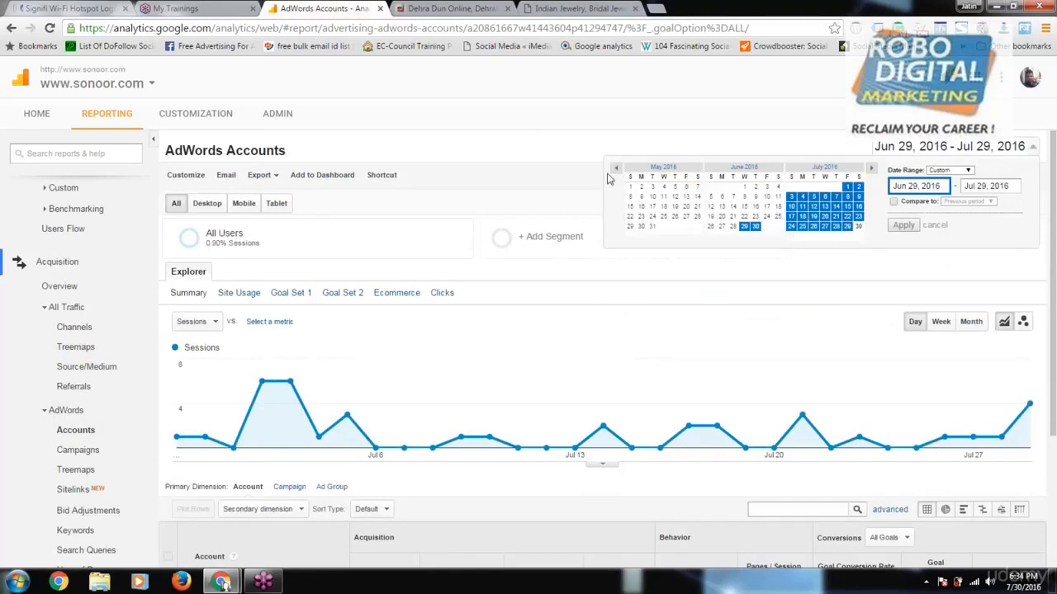
Step: Set the report range to Feb 1 – Jul 29, 2016, showing 4,315 clicks and ₹128,910 cost
{"action": "left_click", "coordinate": [618, 169]}
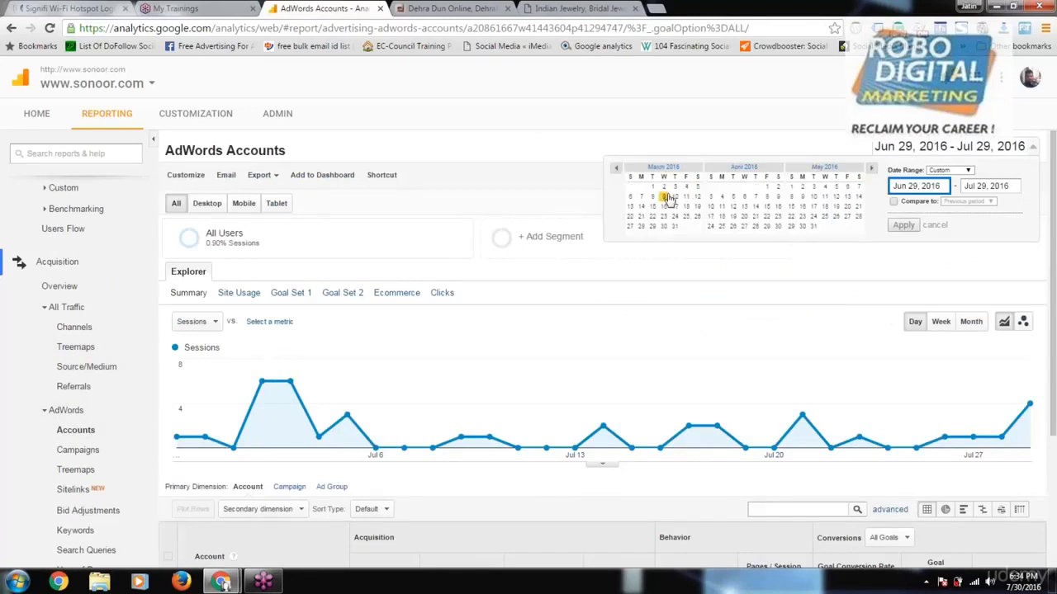
{"action": "left_click", "coordinate": [617, 168]}
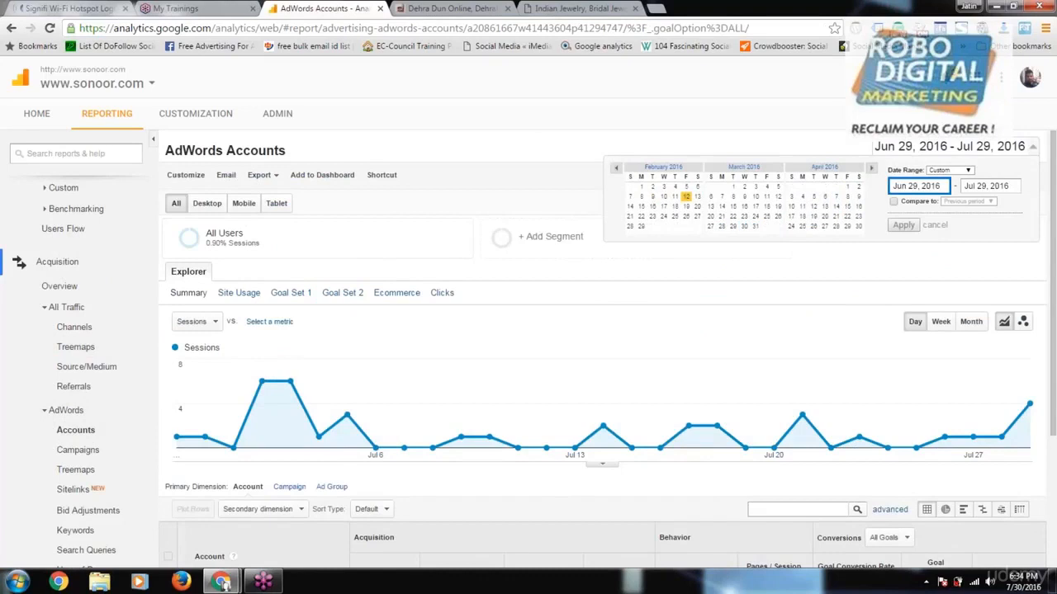
{"action": "left_click", "coordinate": [640, 186]}
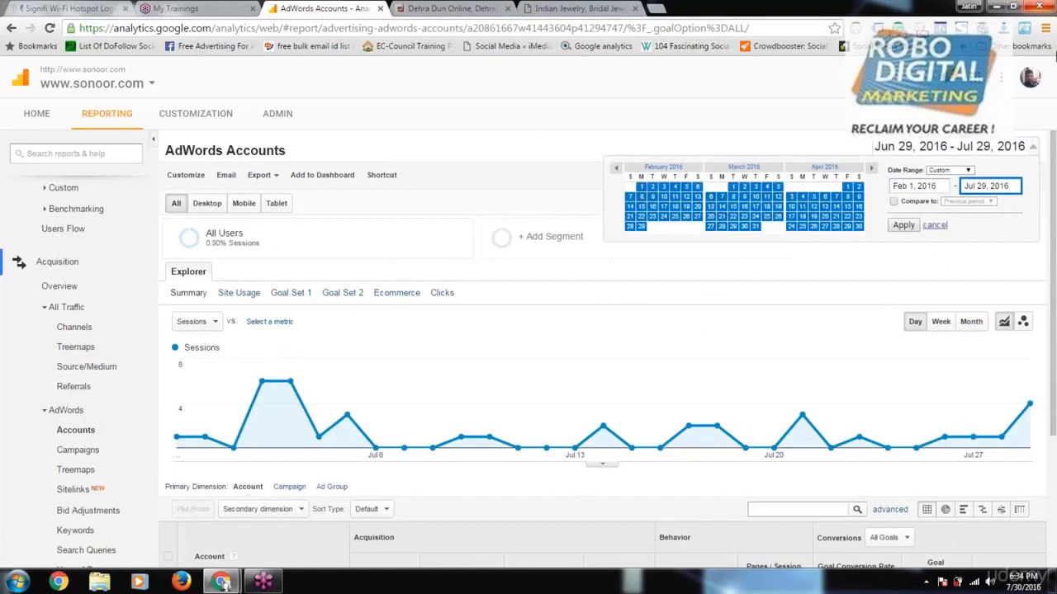
{"action": "left_click", "coordinate": [902, 225]}
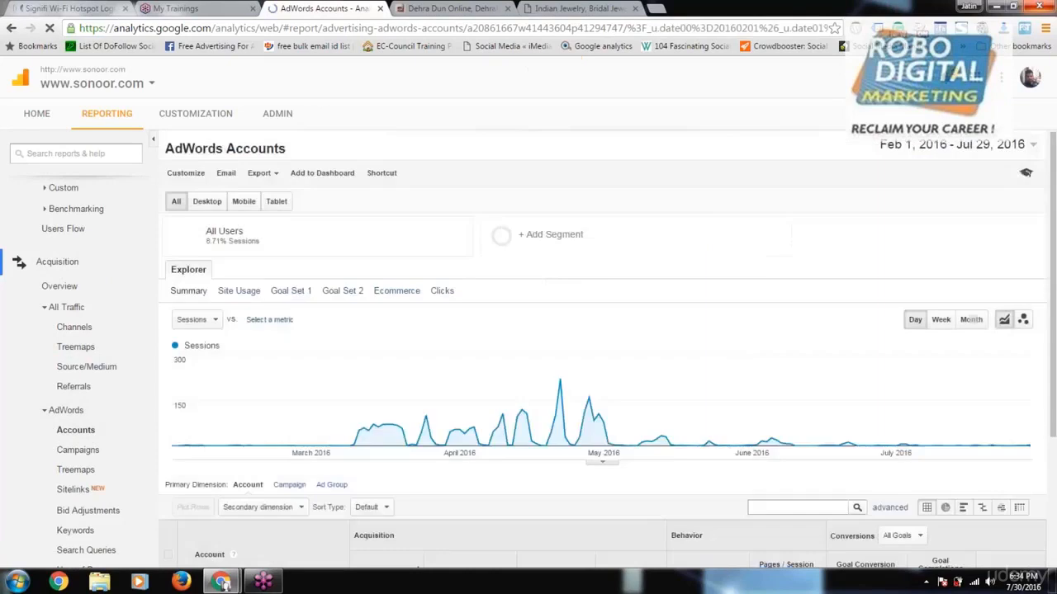
{"action": "scroll", "scroll_direction": "down", "scroll_amount": 3}
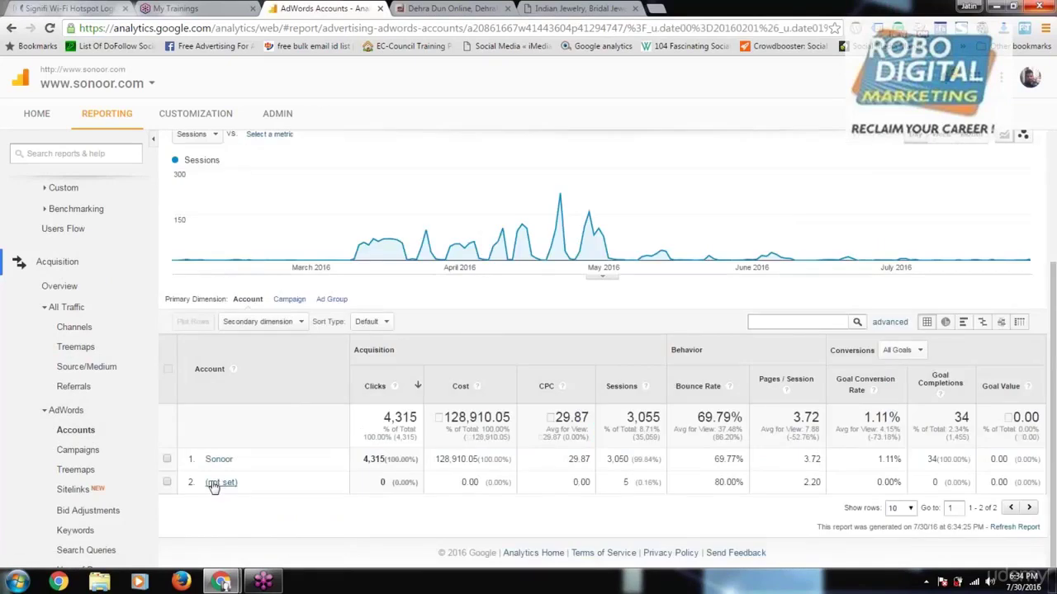
{"action": "mouse_move", "coordinate": [218, 459]}
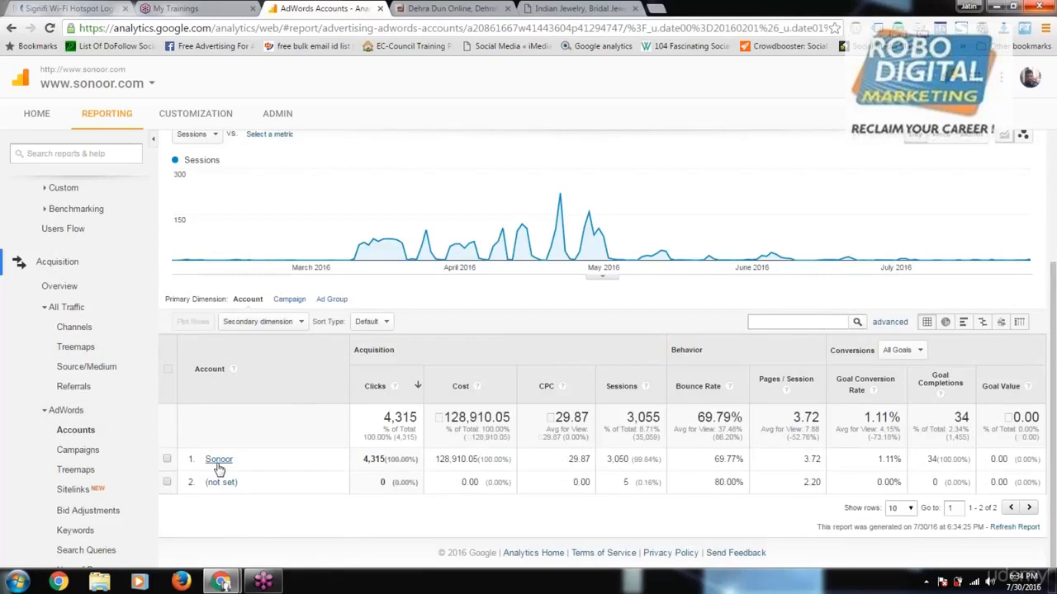
Step: Drill into the Sonoor account to load its campaign breakdown for Feb–Jul 2016
{"action": "left_click", "coordinate": [218, 459]}
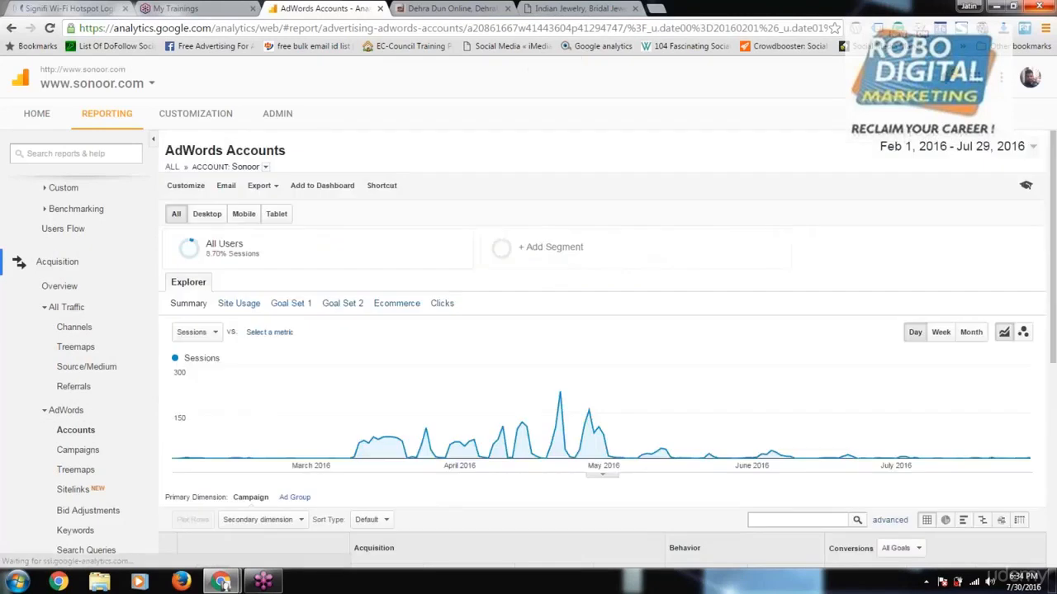
Step: Scroll the Sonoor campaign table listing ten campaigns led by Edison--Interest 2016
{"action": "scroll", "scroll_direction": "down", "scroll_amount": 3}
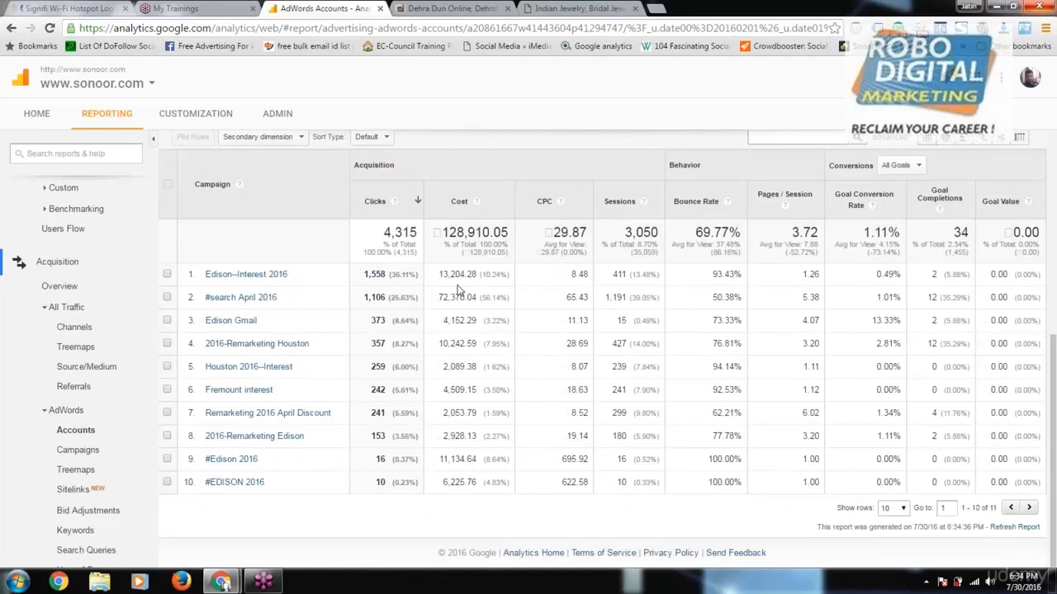
{"action": "mouse_move", "coordinate": [406, 322]}
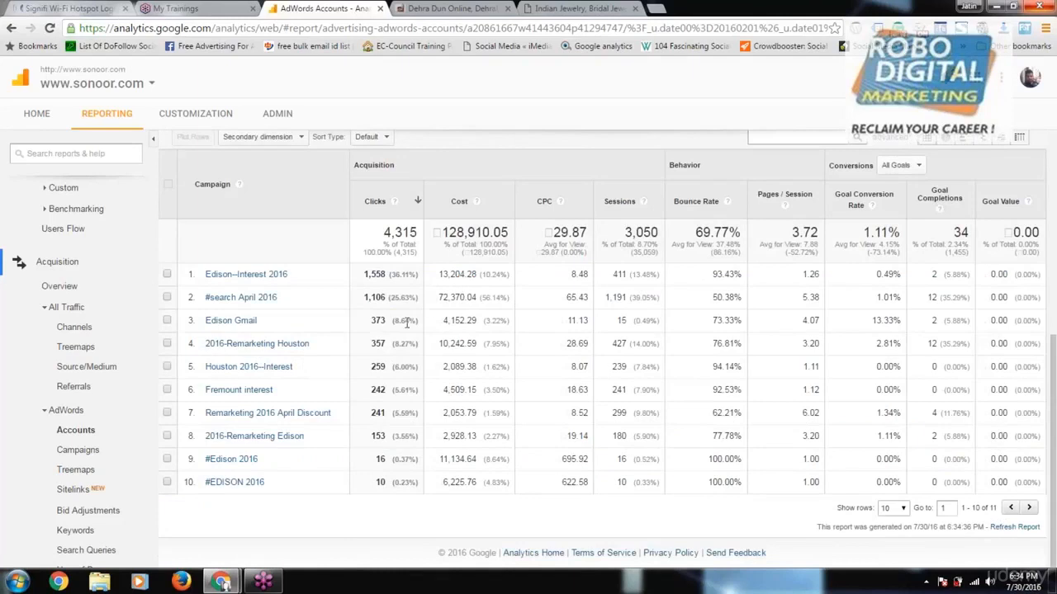
{"action": "mouse_move", "coordinate": [654, 287]}
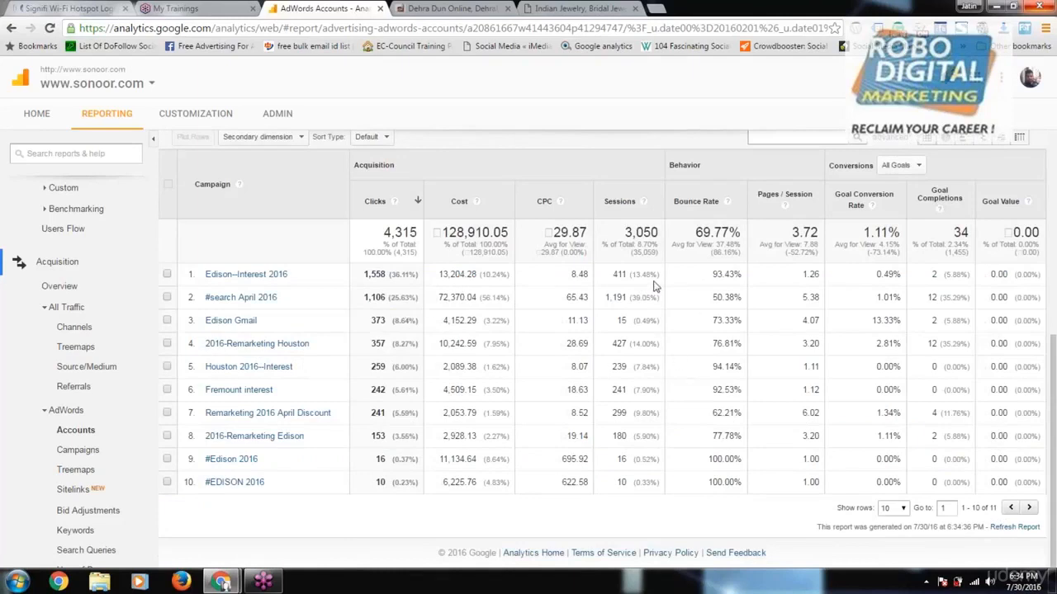
{"action": "mouse_move", "coordinate": [740, 294]}
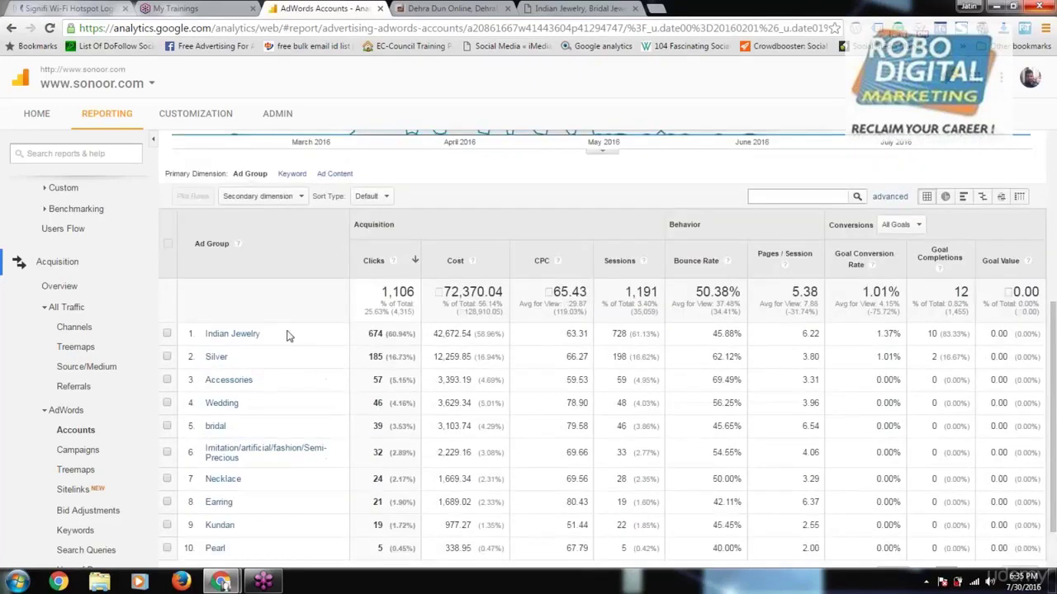
{"action": "mouse_move", "coordinate": [234, 335]}
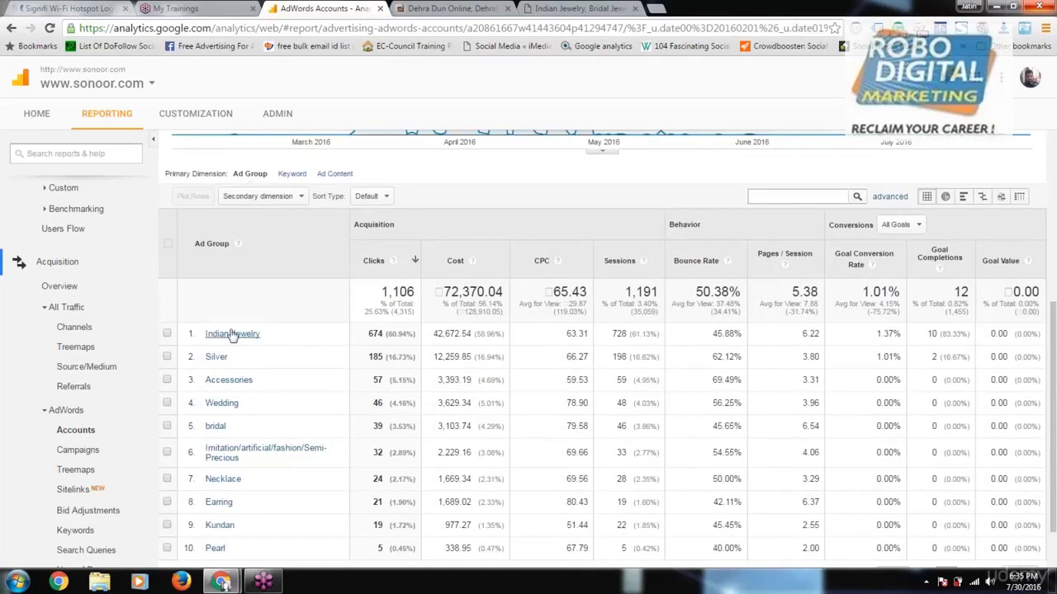
{"action": "left_click", "coordinate": [231, 334]}
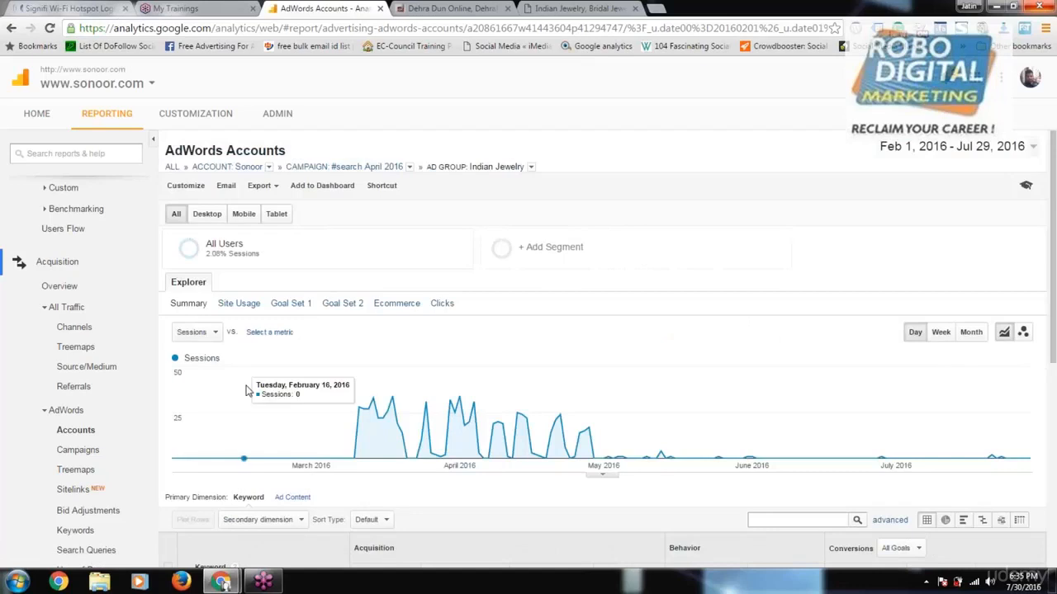
{"action": "scroll", "scroll_direction": "down", "scroll_amount": 3}
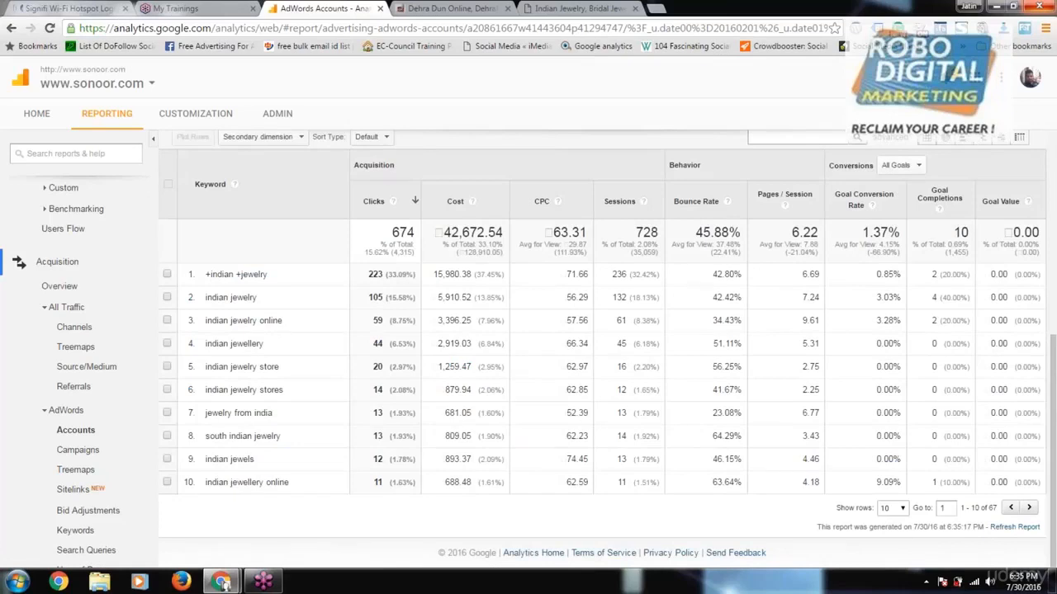
{"action": "mouse_move", "coordinate": [697, 525]}
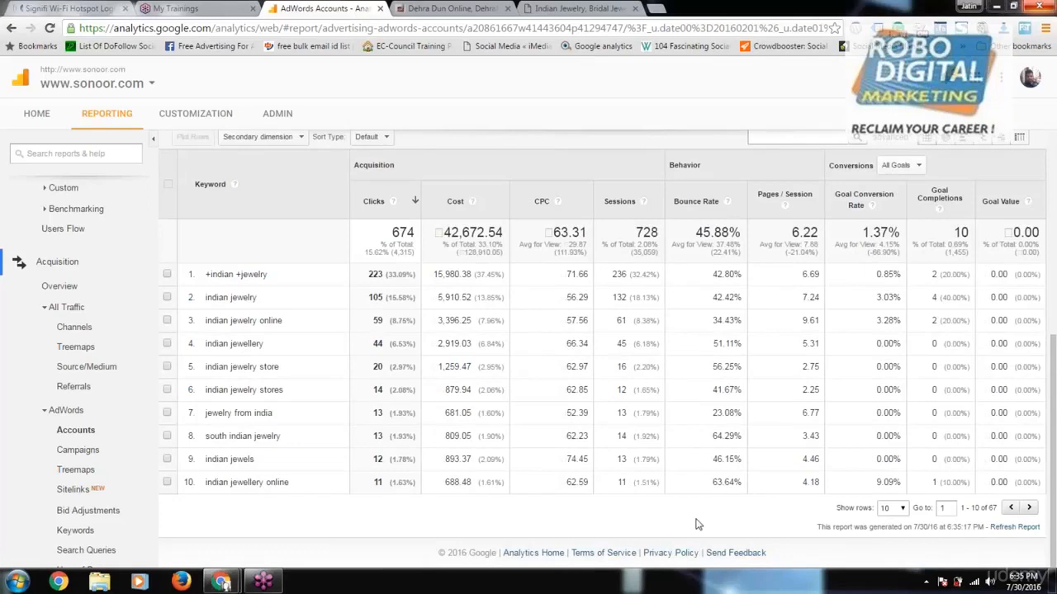
{"action": "mouse_move", "coordinate": [553, 387]}
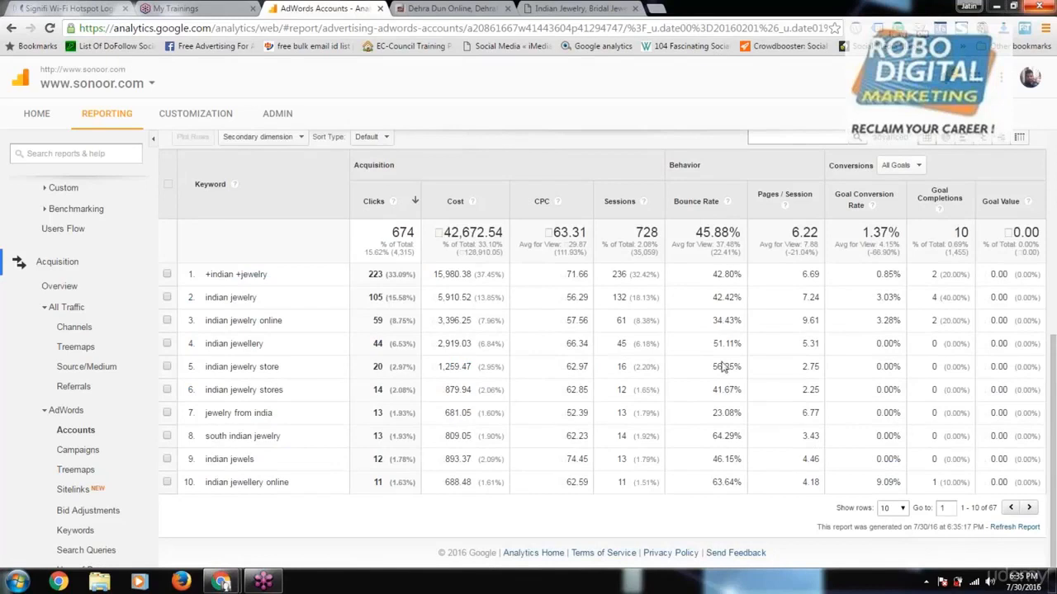
{"action": "mouse_move", "coordinate": [595, 378]}
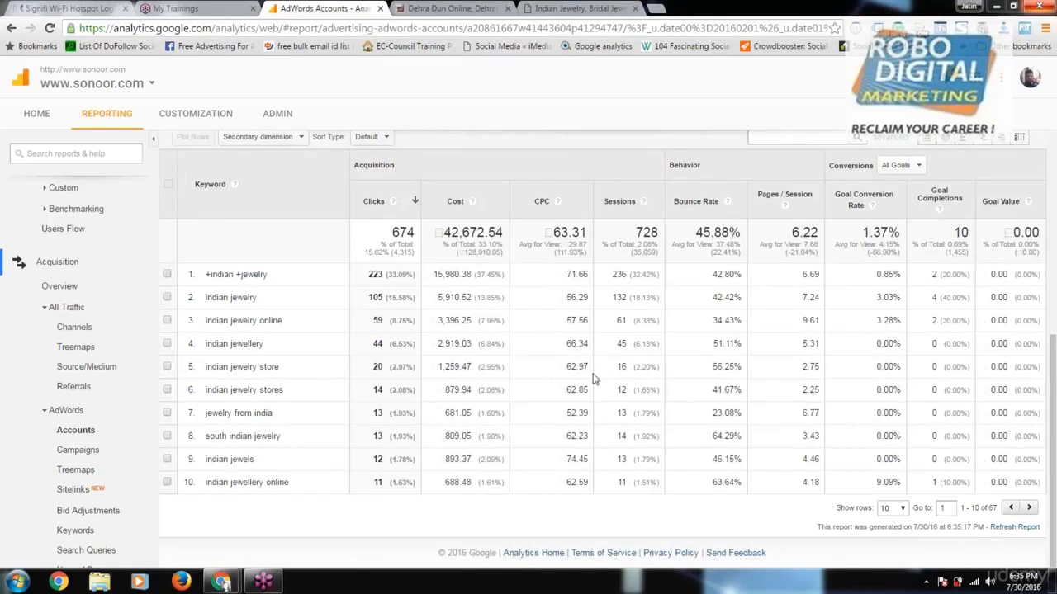
{"action": "mouse_move", "coordinate": [657, 421]}
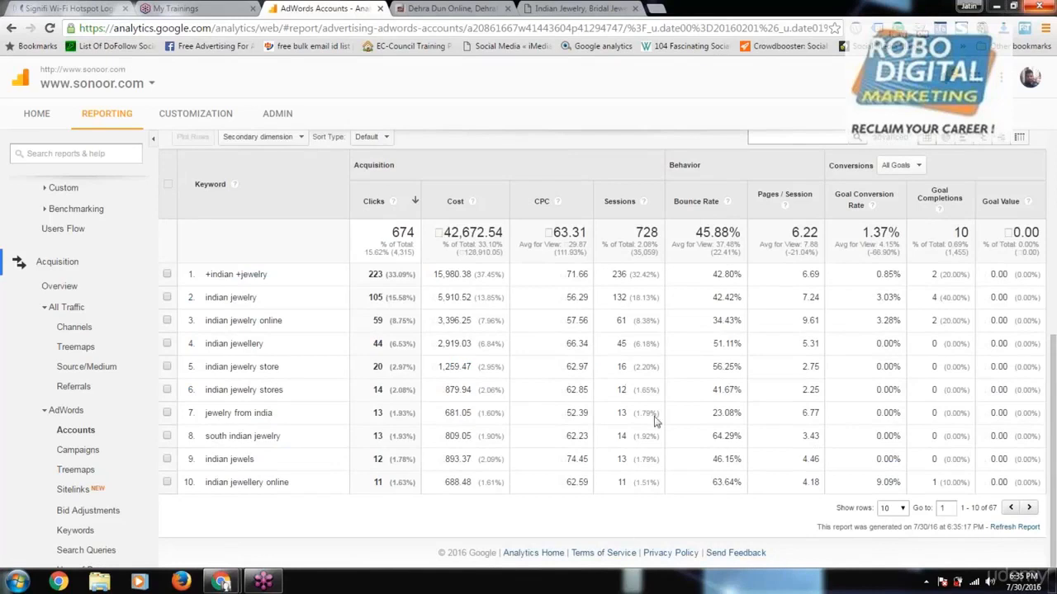
{"action": "mouse_move", "coordinate": [632, 393]}
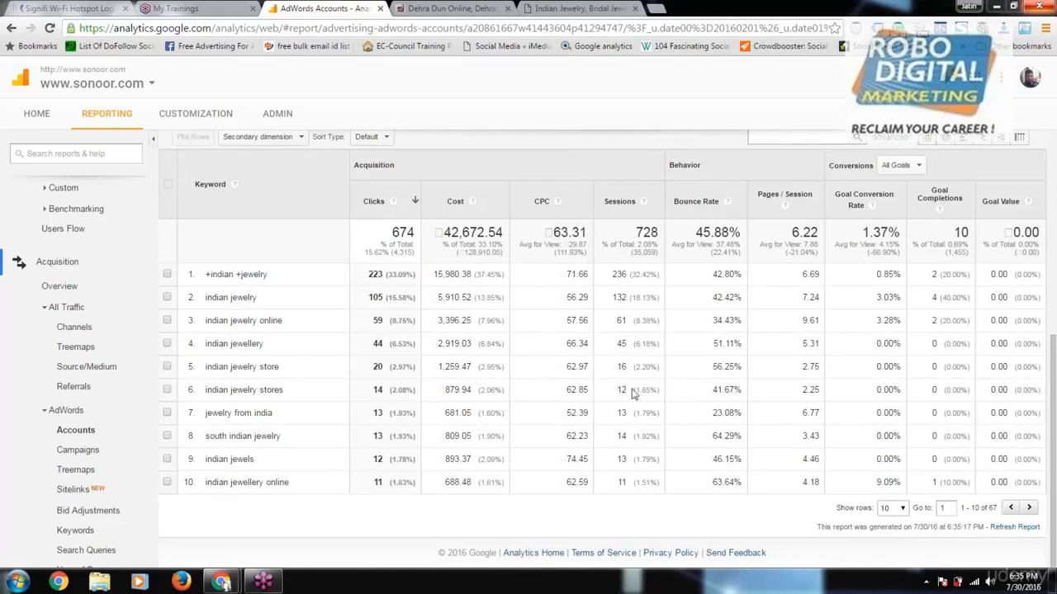
{"action": "mouse_move", "coordinate": [556, 534]}
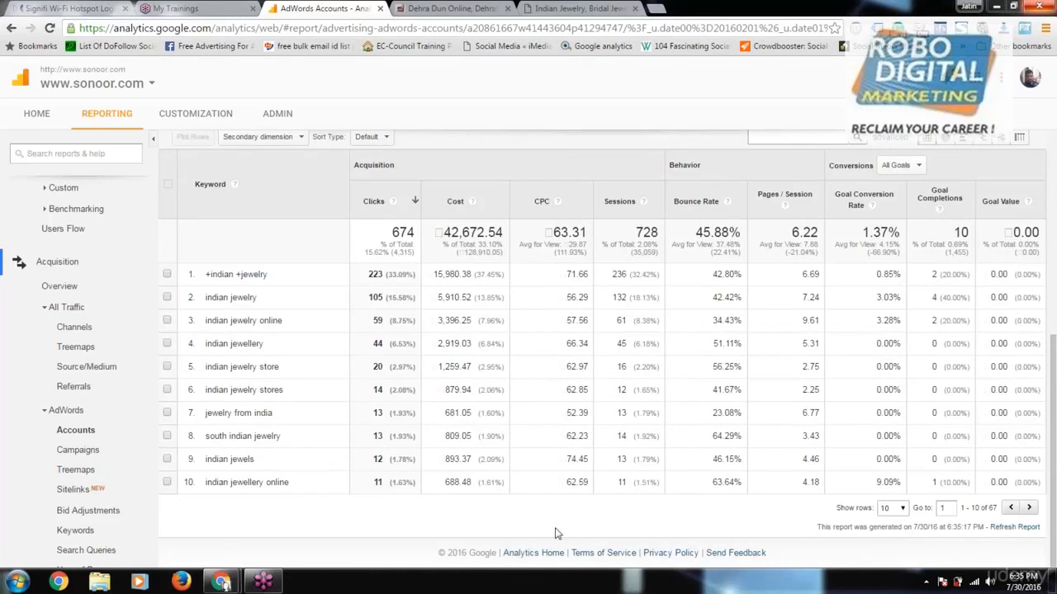
{"action": "mouse_move", "coordinate": [228, 508]}
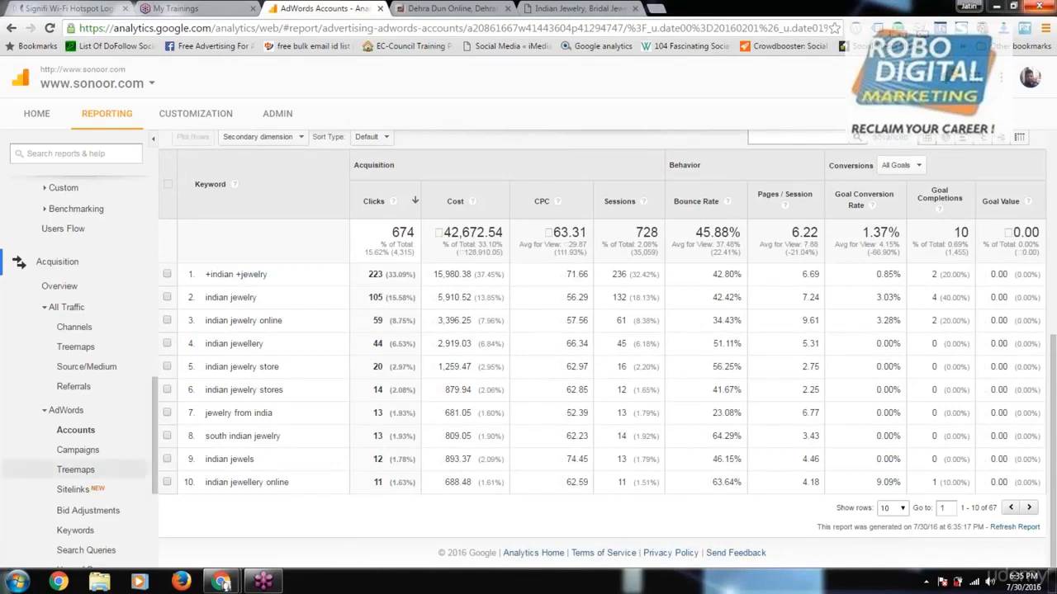
{"action": "mouse_move", "coordinate": [76, 469]}
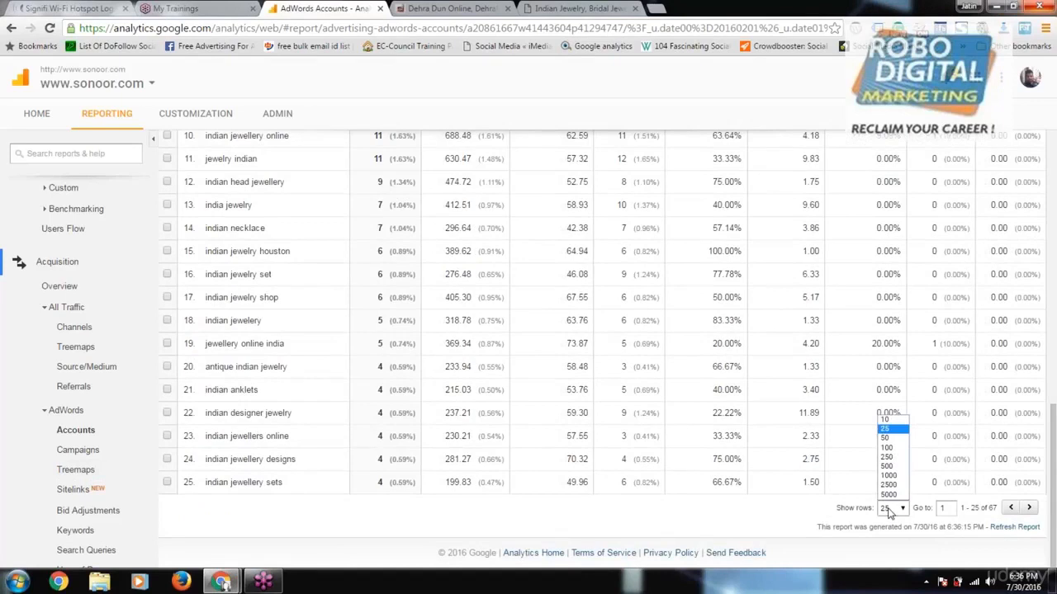
{"action": "mouse_move", "coordinate": [324, 515]}
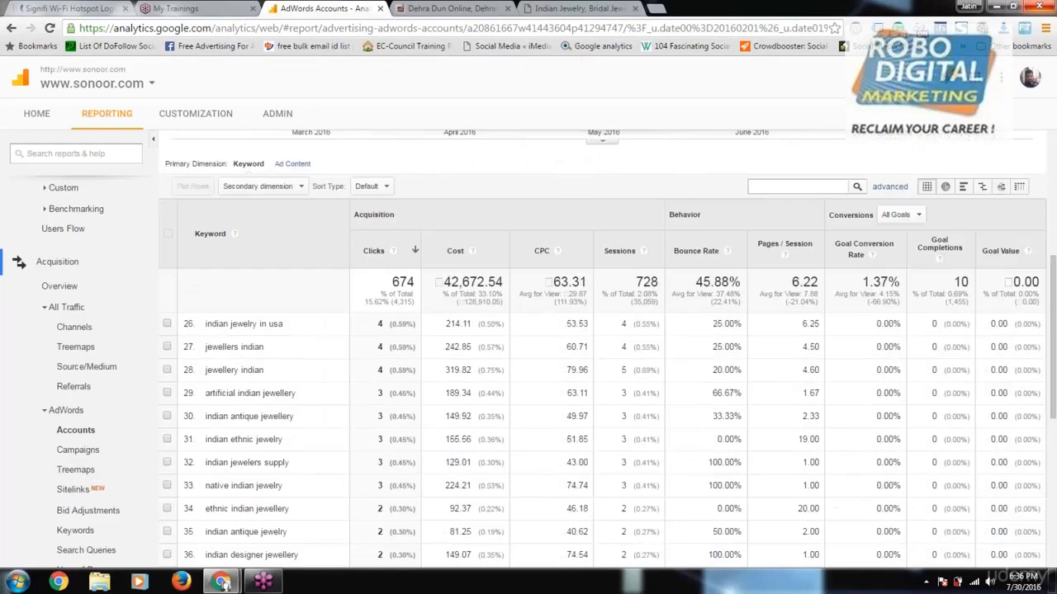
Step: Scroll the Indian Jewelry keyword table showing keywords 26–50 of 67
{"action": "scroll", "scroll_direction": "down", "scroll_amount": 3}
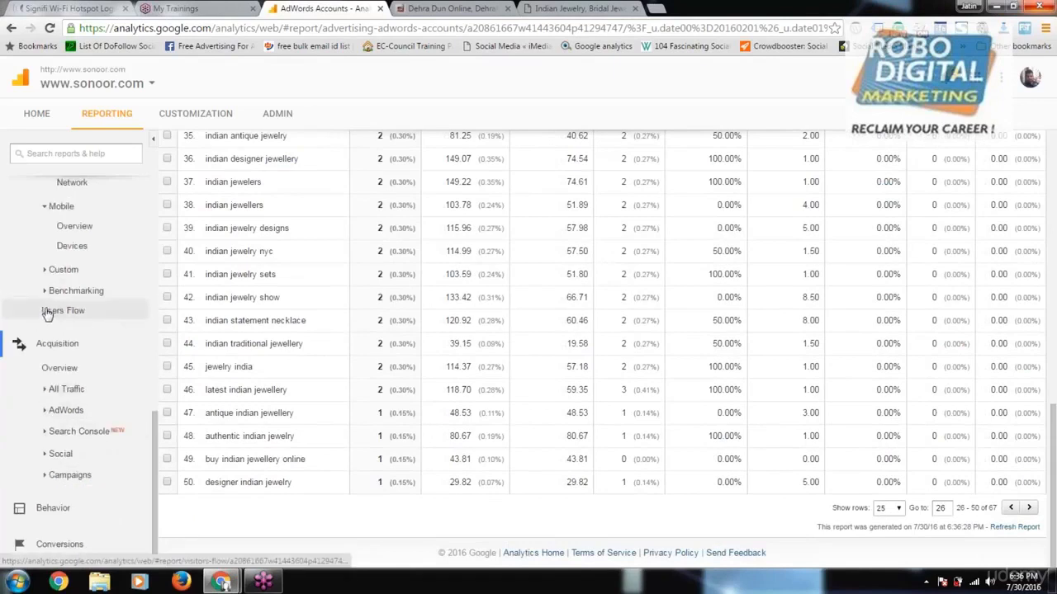
{"action": "mouse_move", "coordinate": [106, 475]}
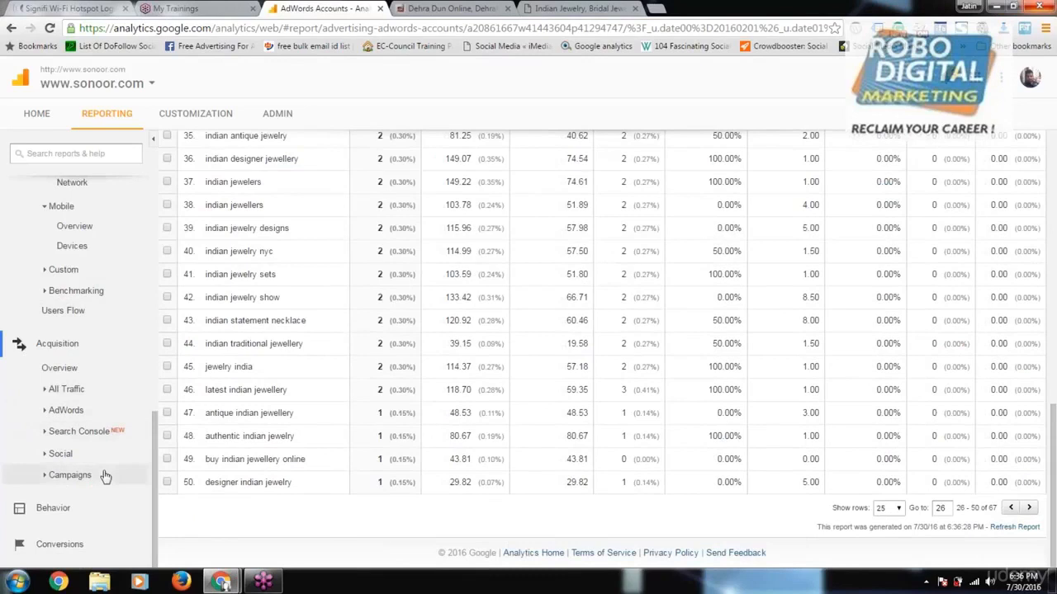
Step: Show the Social Network Referrals report led by sonoor.com/index.asp with 1,905 sessions
{"action": "left_click", "coordinate": [60, 454]}
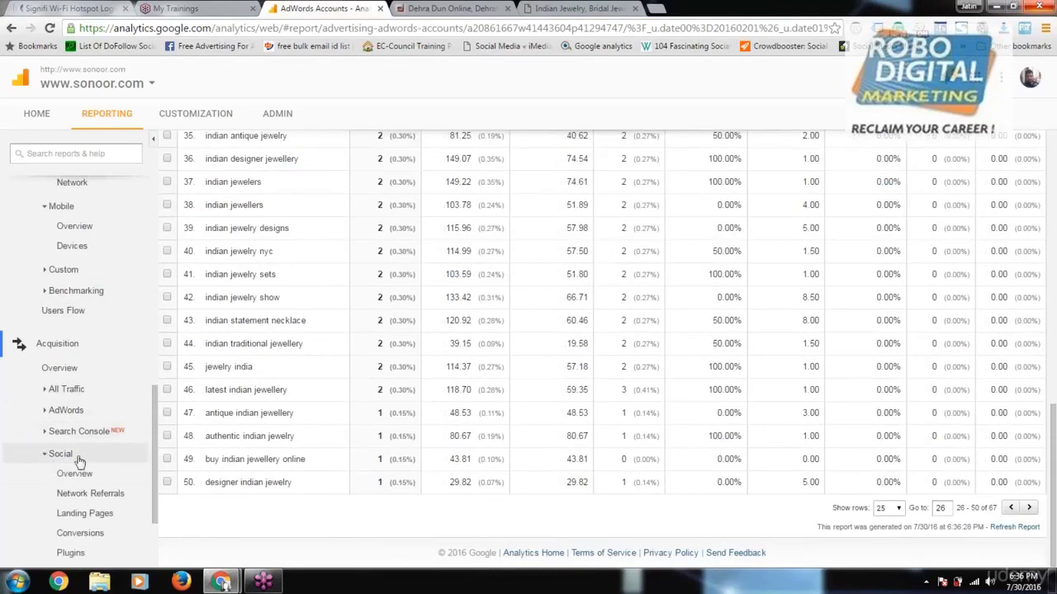
{"action": "left_click", "coordinate": [74, 474]}
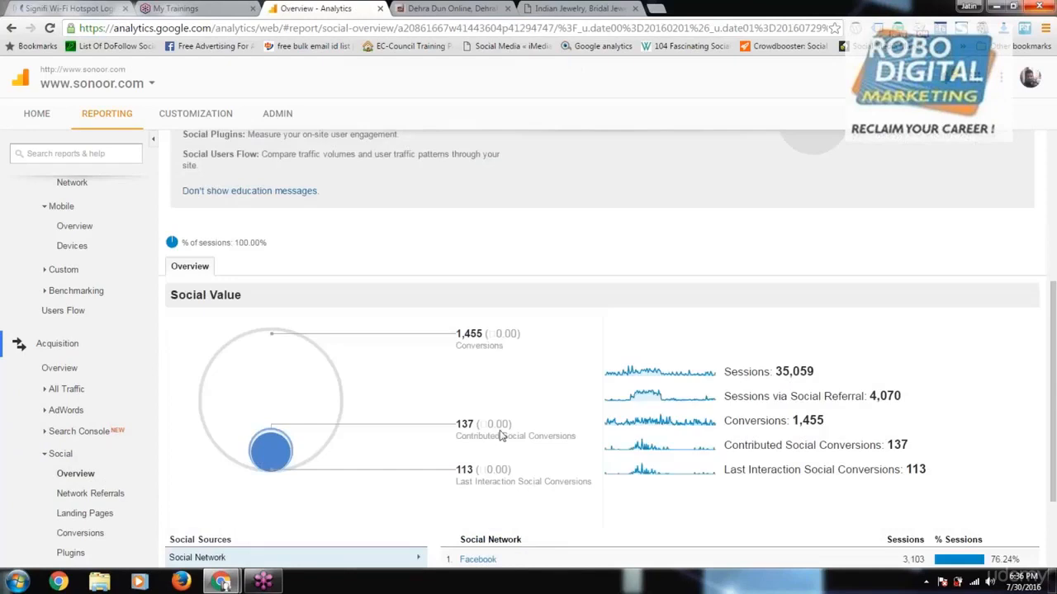
{"action": "scroll", "scroll_direction": "down", "scroll_amount": 3}
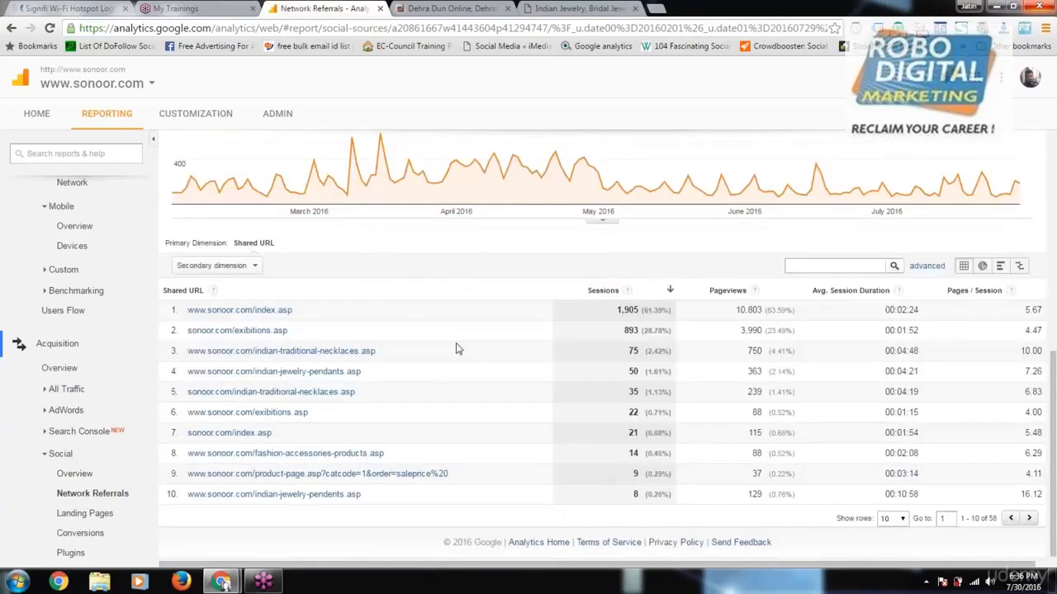
{"action": "mouse_move", "coordinate": [643, 509]}
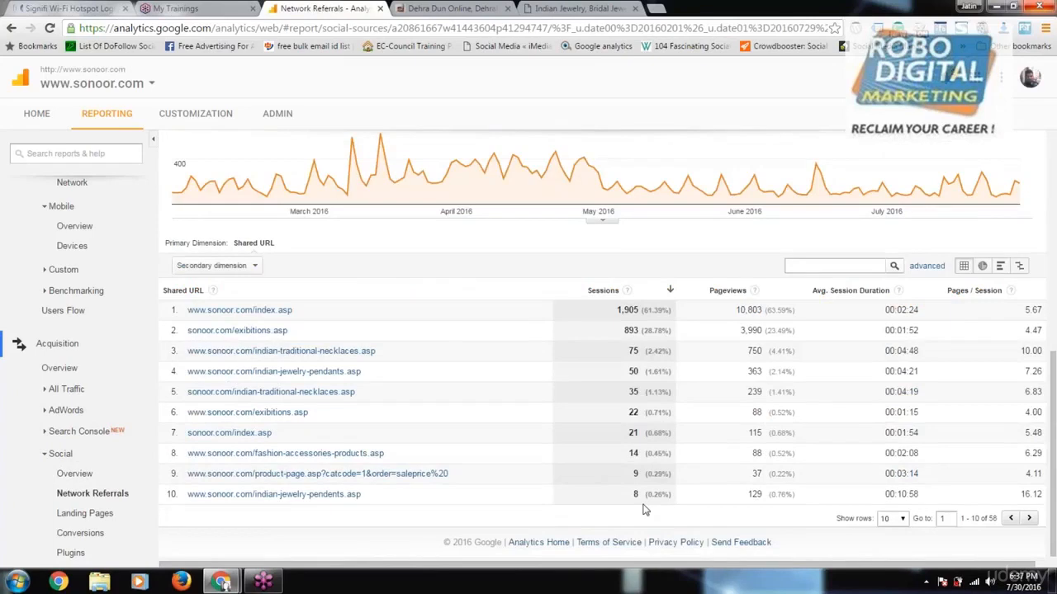
{"action": "mouse_move", "coordinate": [584, 489]}
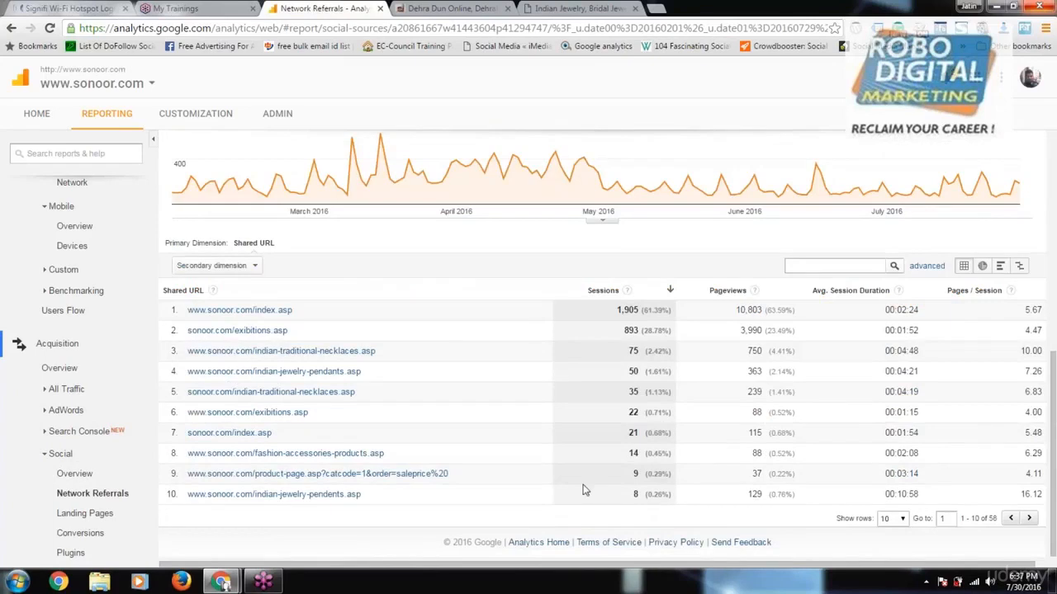
{"action": "left_click", "coordinate": [60, 454]}
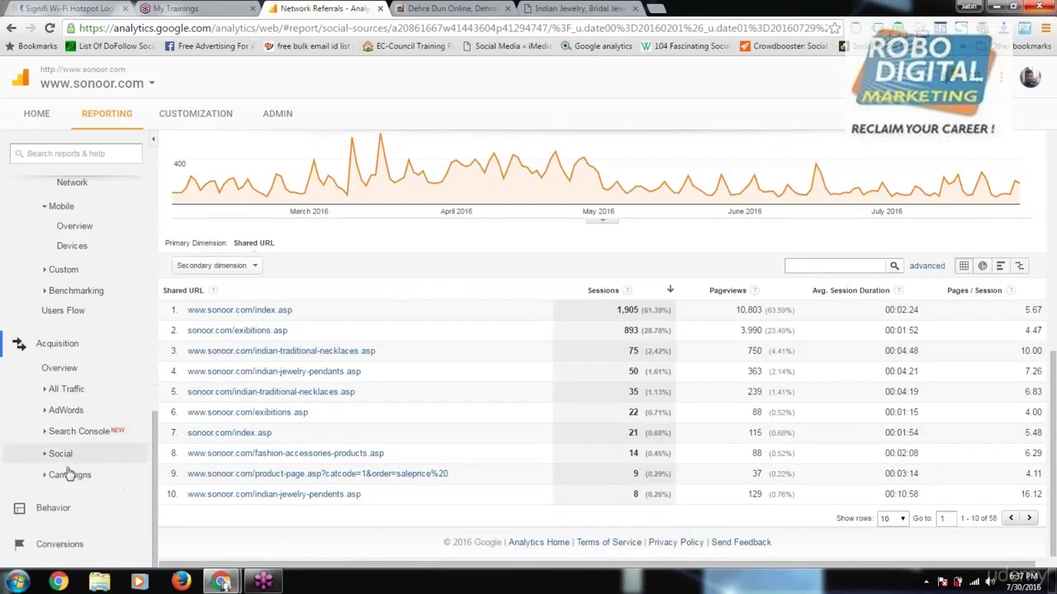
Step: Show the All Campaigns report with its sessions graph for Feb 1 – Jul 29, 2016
{"action": "left_click", "coordinate": [68, 476]}
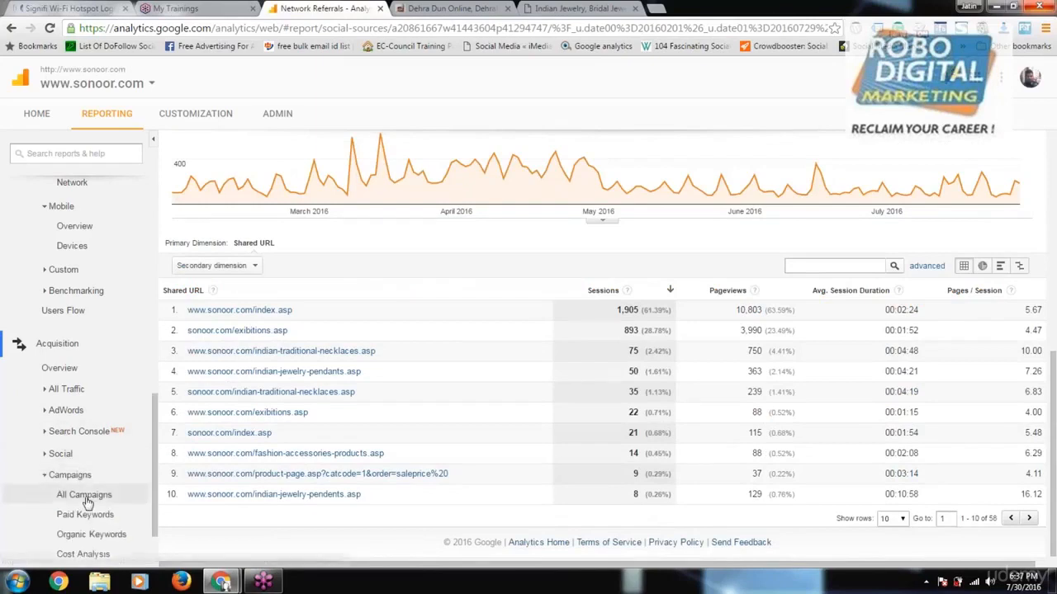
{"action": "mouse_move", "coordinate": [76, 494]}
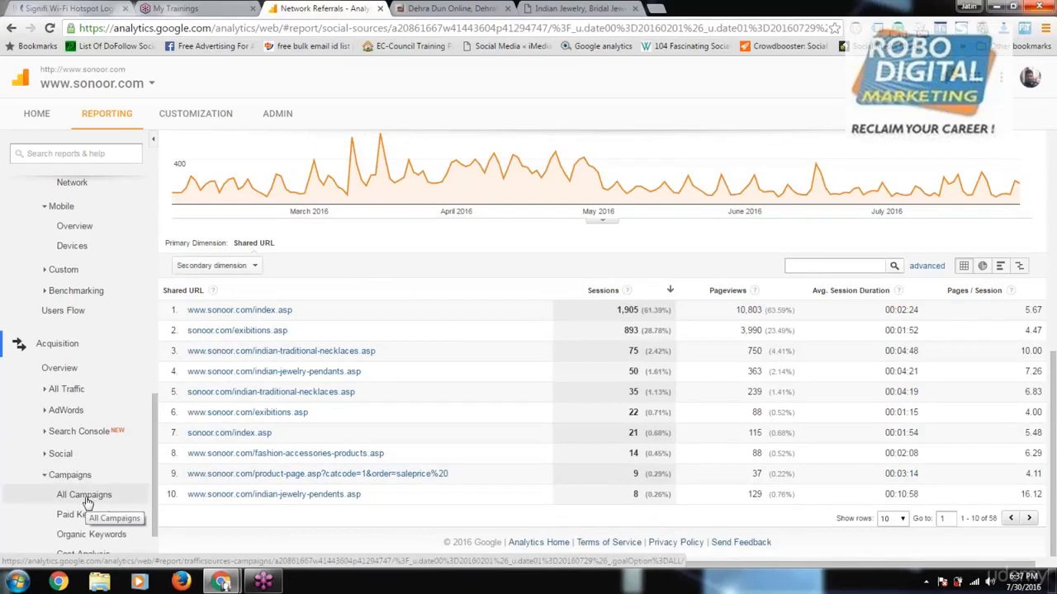
{"action": "left_click", "coordinate": [82, 495]}
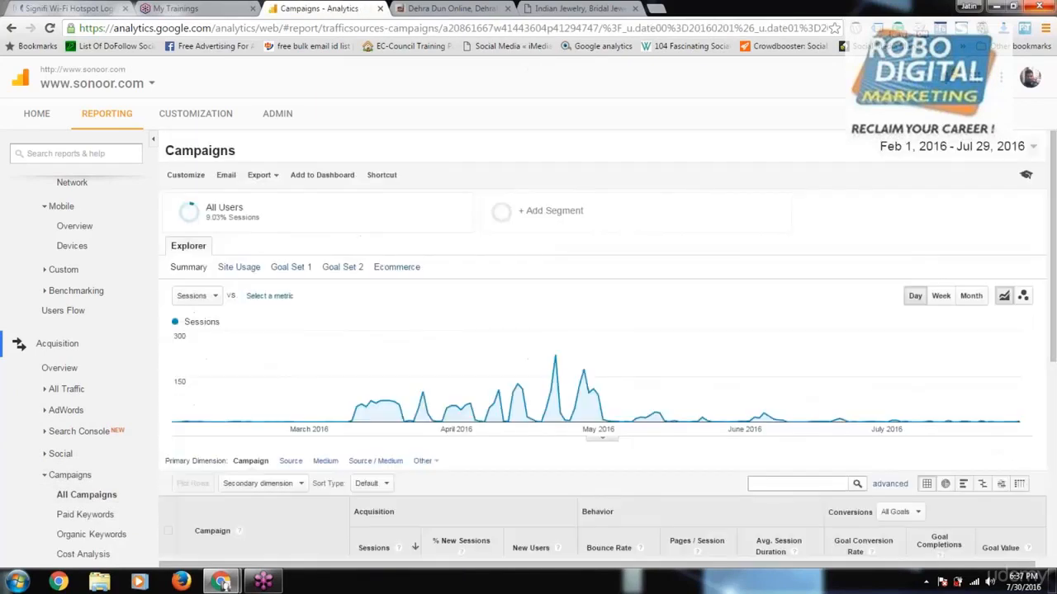
{"action": "left_click", "coordinate": [69, 475]}
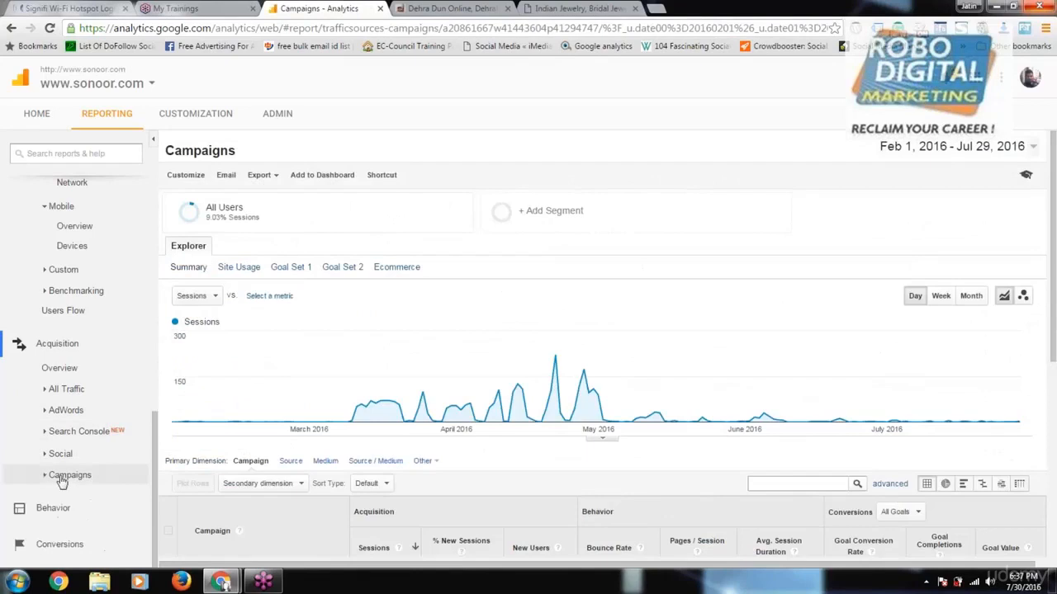
{"action": "mouse_move", "coordinate": [60, 367]}
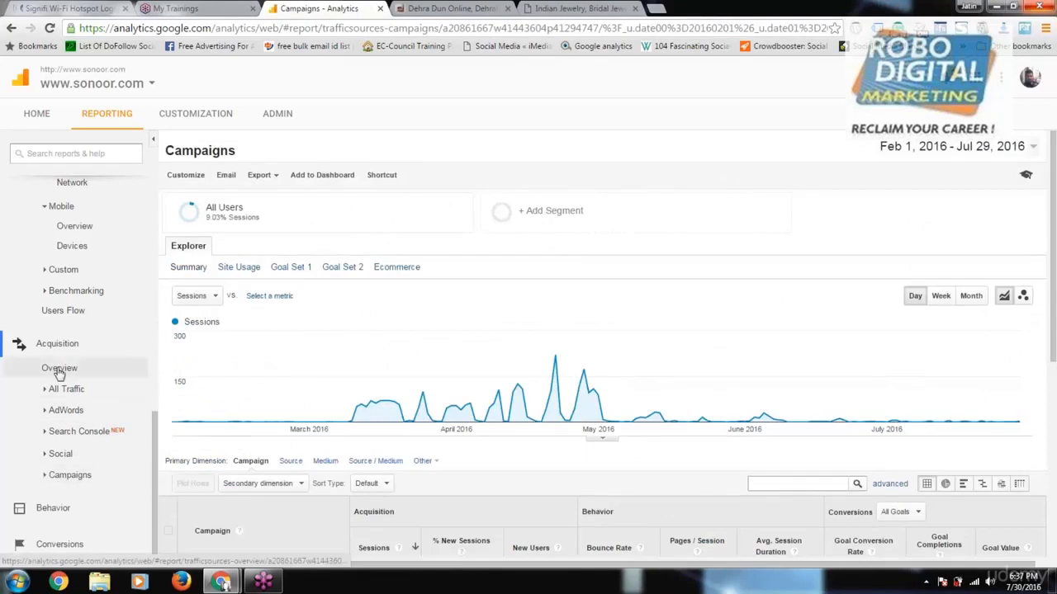
Step: From the Acquisition overview, drill into the Referral channel's source table led by sonoor.com (2,839 sessions)
{"action": "left_click", "coordinate": [59, 368]}
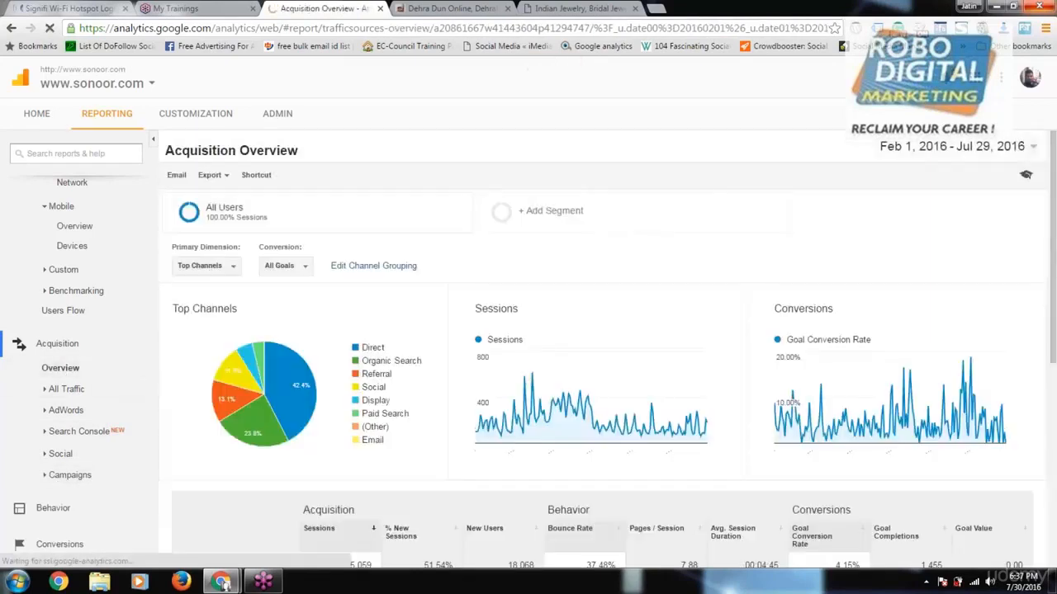
{"action": "scroll", "scroll_direction": "down", "scroll_amount": 3}
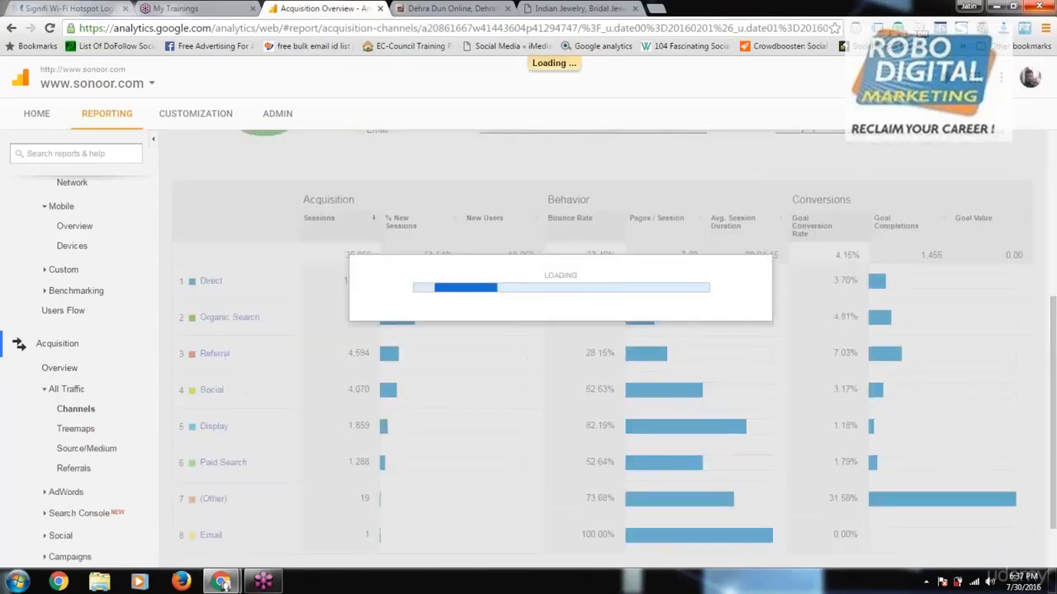
{"action": "left_click", "coordinate": [76, 409]}
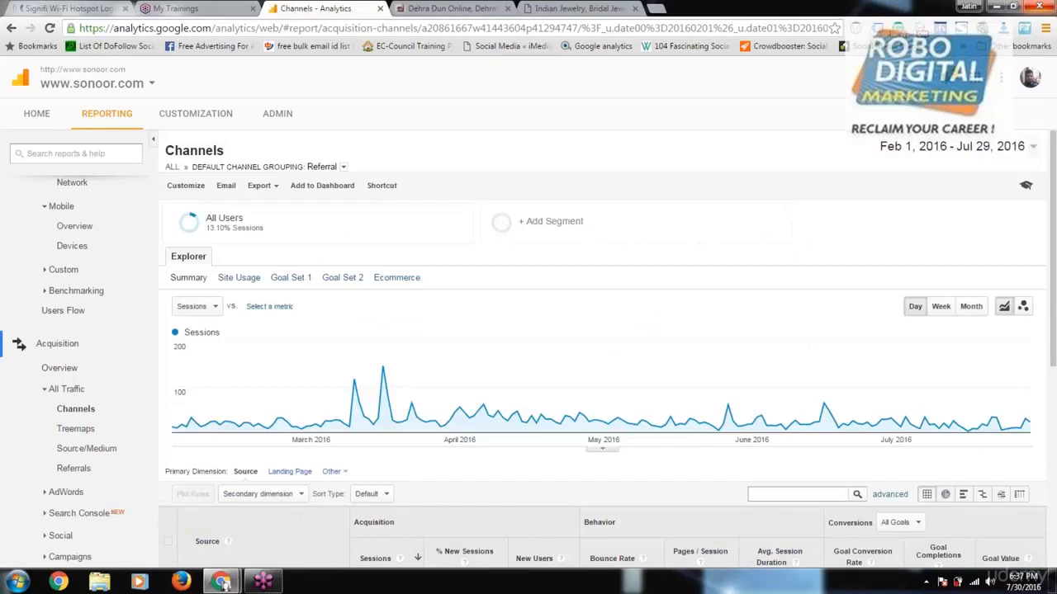
{"action": "scroll", "scroll_direction": "down", "scroll_amount": 3}
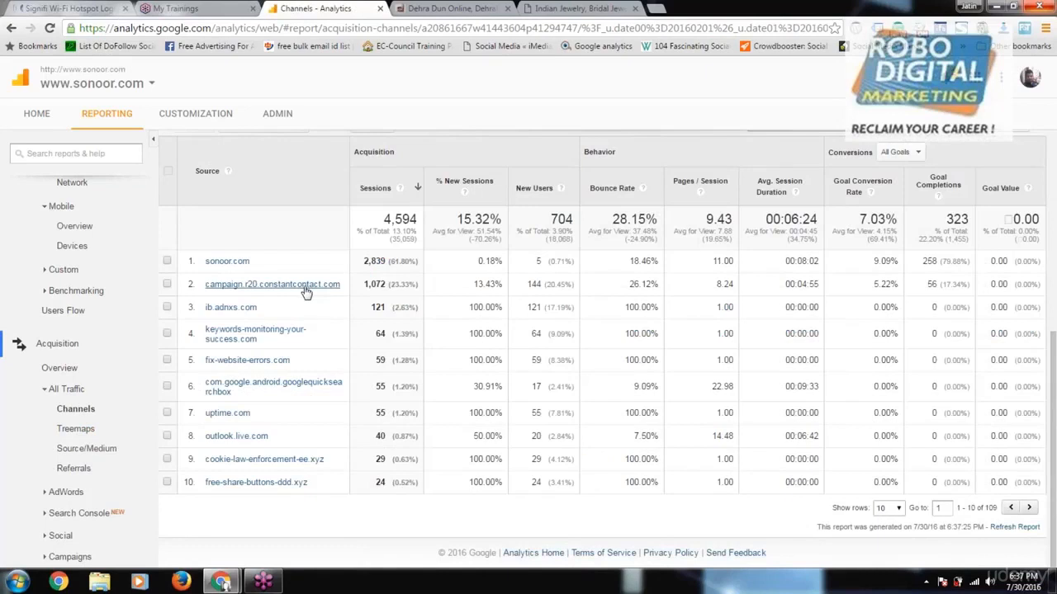
{"action": "mouse_move", "coordinate": [218, 317]}
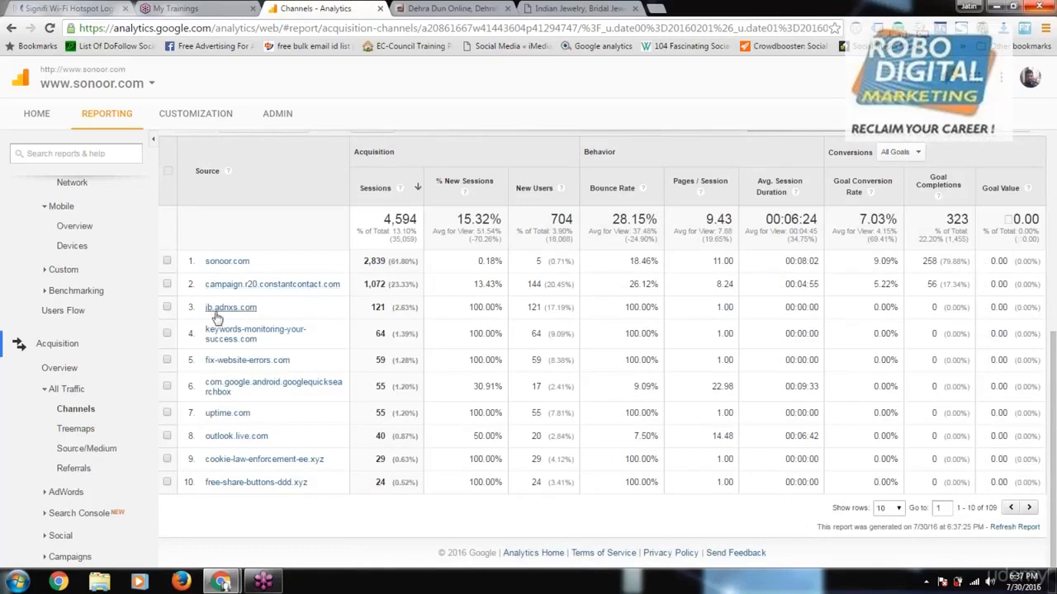
{"action": "mouse_move", "coordinate": [234, 419]}
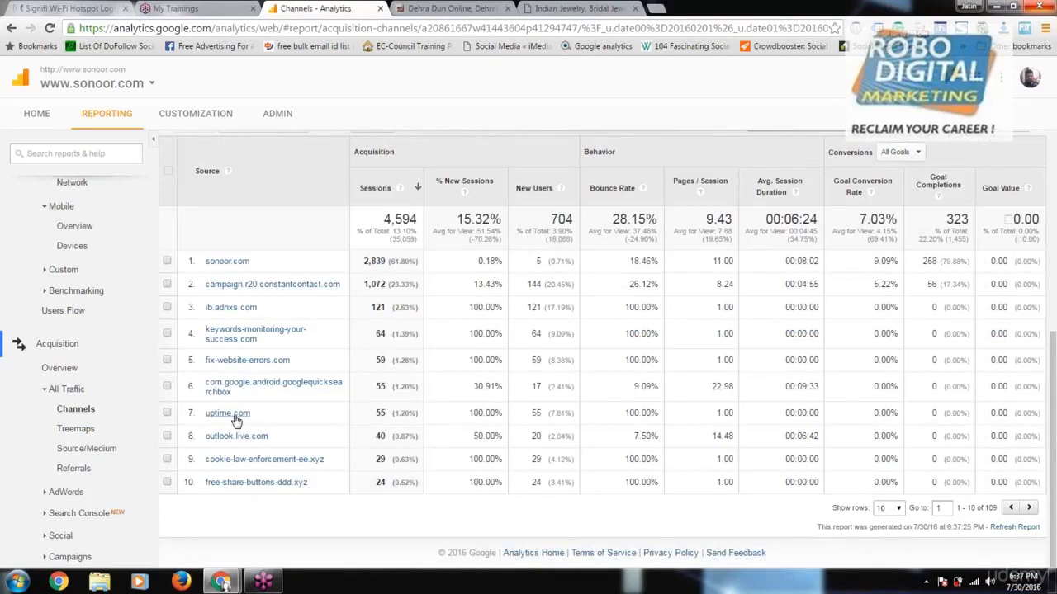
{"action": "mouse_move", "coordinate": [273, 443]}
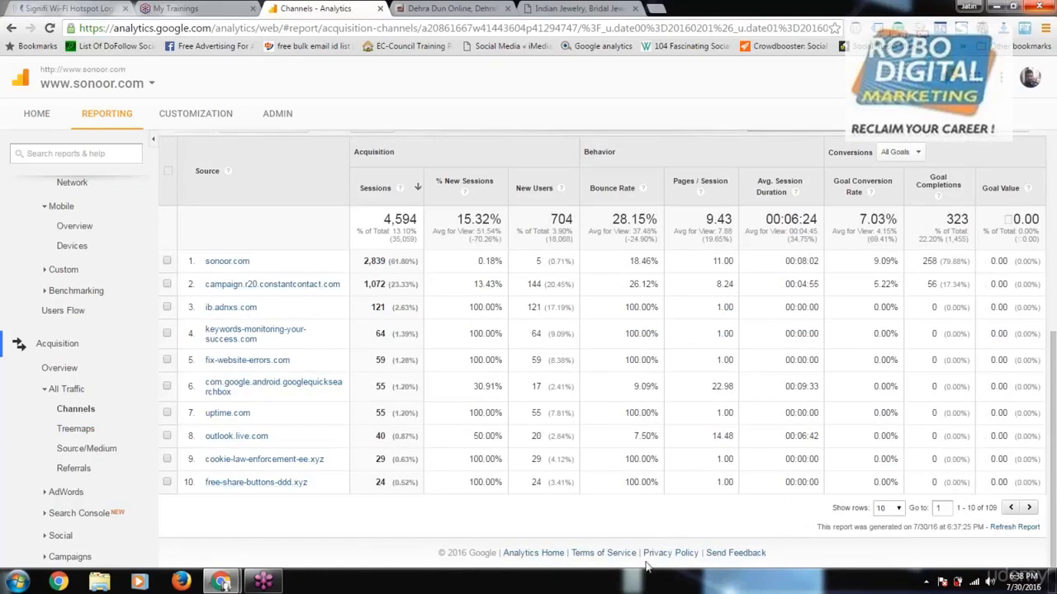
{"action": "mouse_move", "coordinate": [522, 310]}
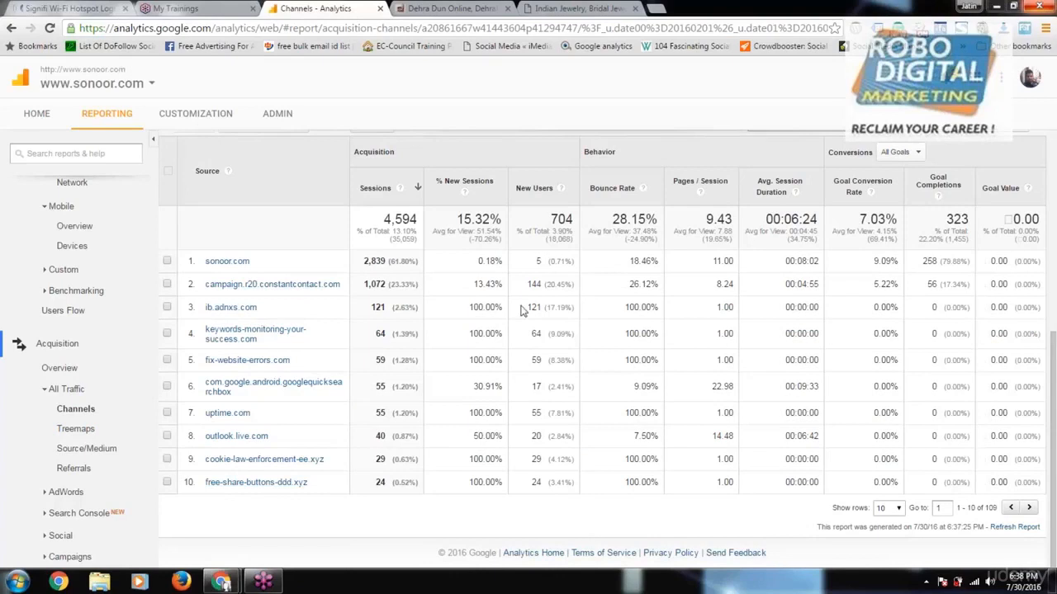